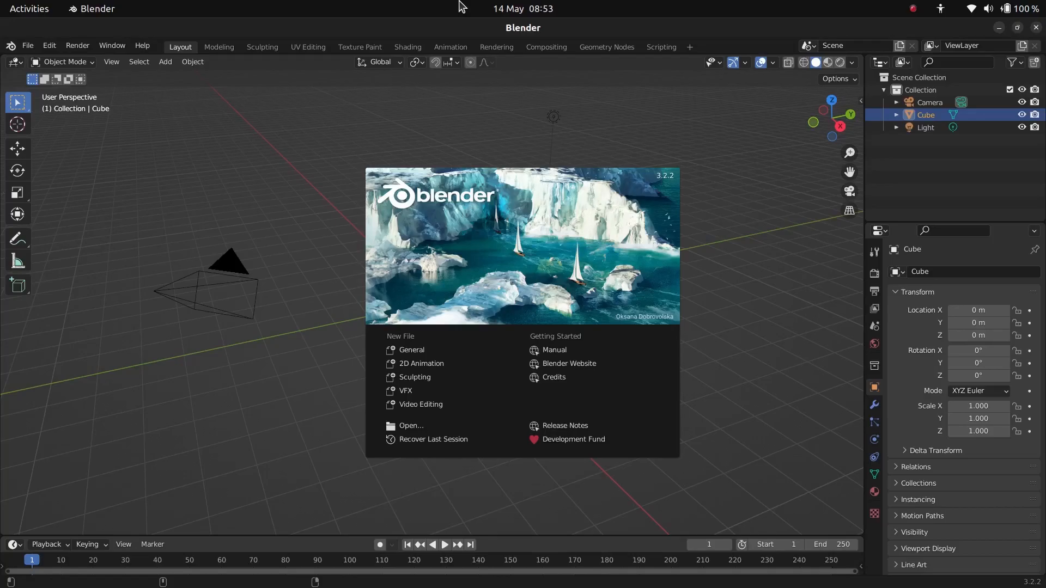
{"action": "mouse_move", "coordinate": [496, 143]}
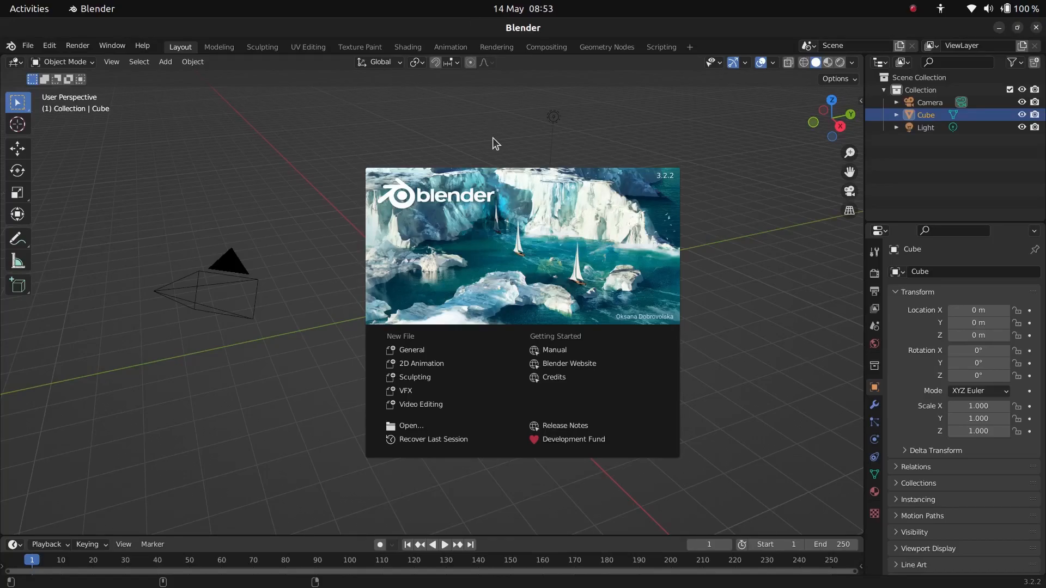
{"action": "mouse_move", "coordinate": [434, 337]}
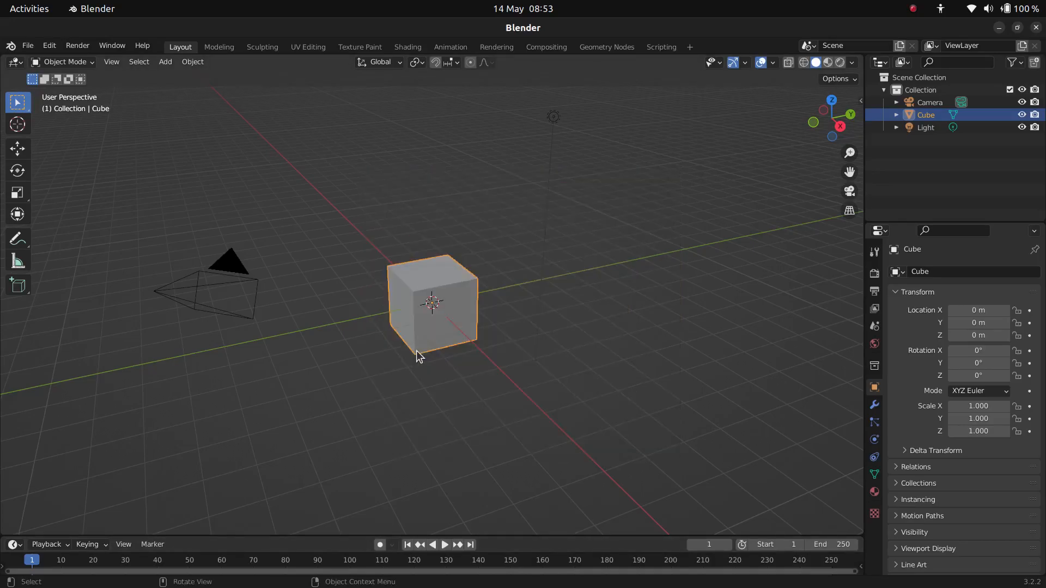
{"action": "mouse_move", "coordinate": [413, 375]}
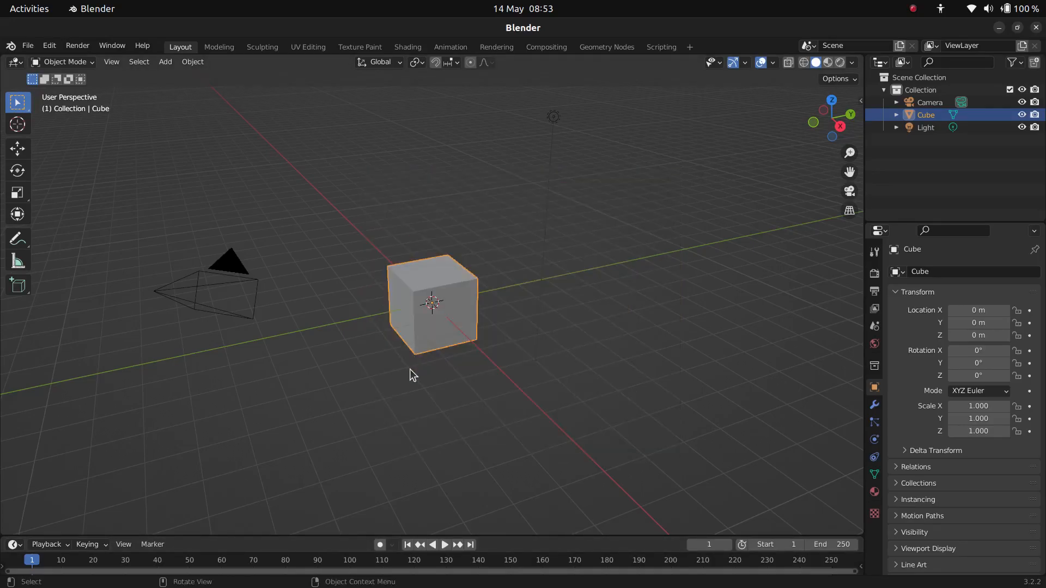
{"action": "mouse_move", "coordinate": [434, 389]}
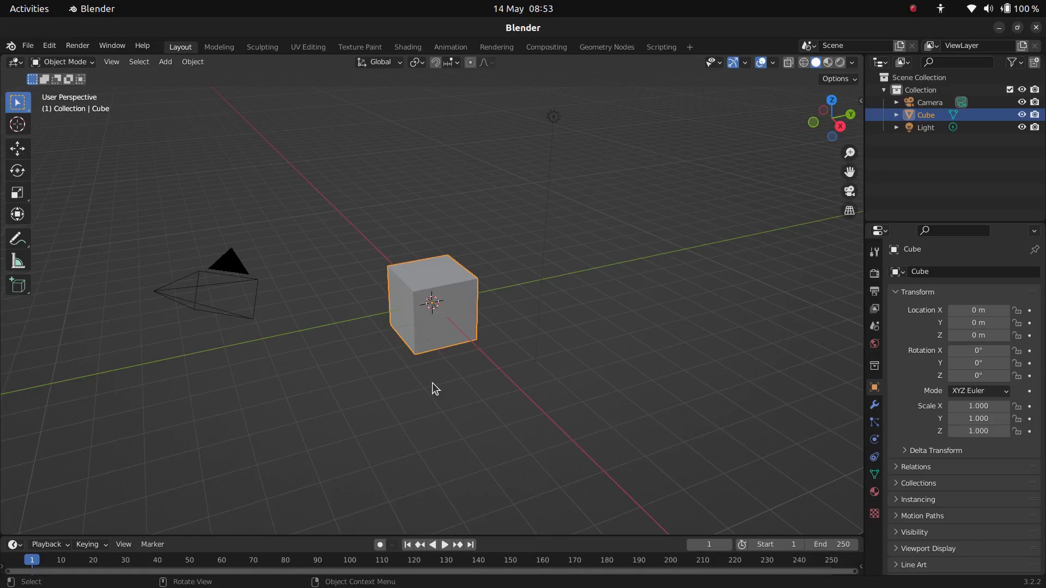
{"action": "mouse_move", "coordinate": [463, 385]}
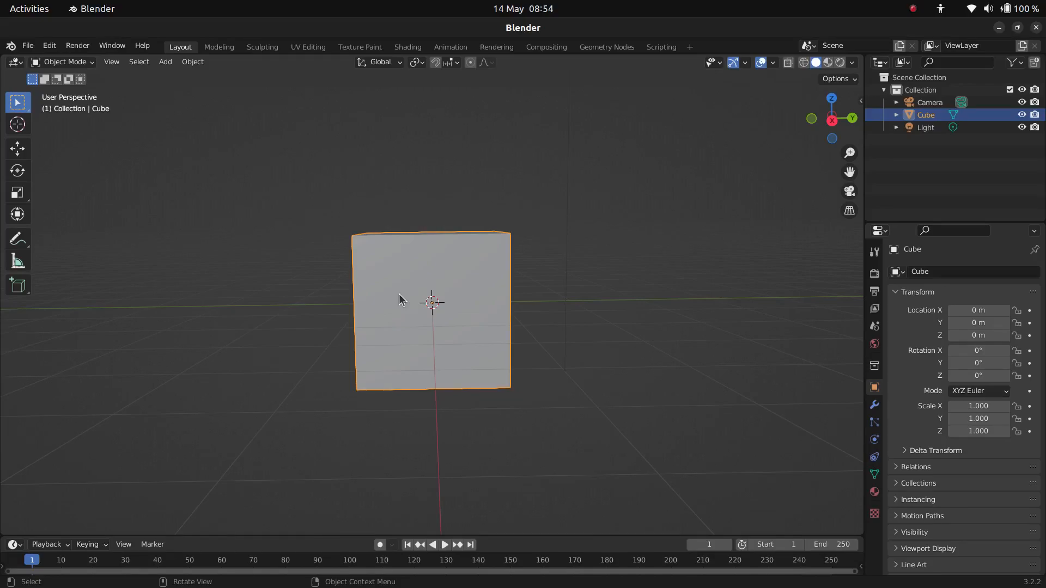
Replace the cube with a torus tilted about 53° and raised to roughly 1.55 m
{"action": "left_click", "coordinate": [165, 62]}
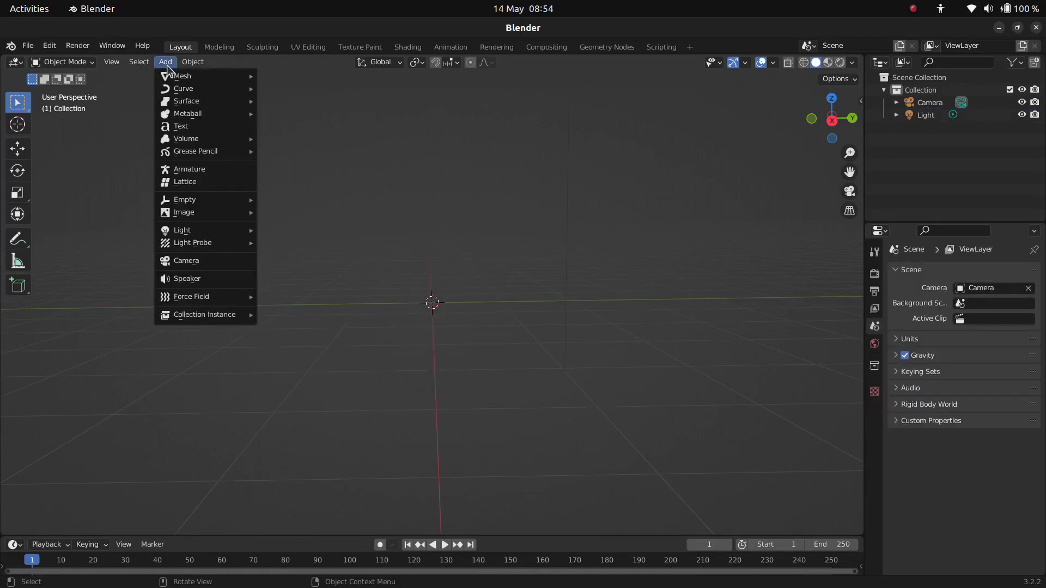
{"action": "mouse_move", "coordinate": [181, 75]}
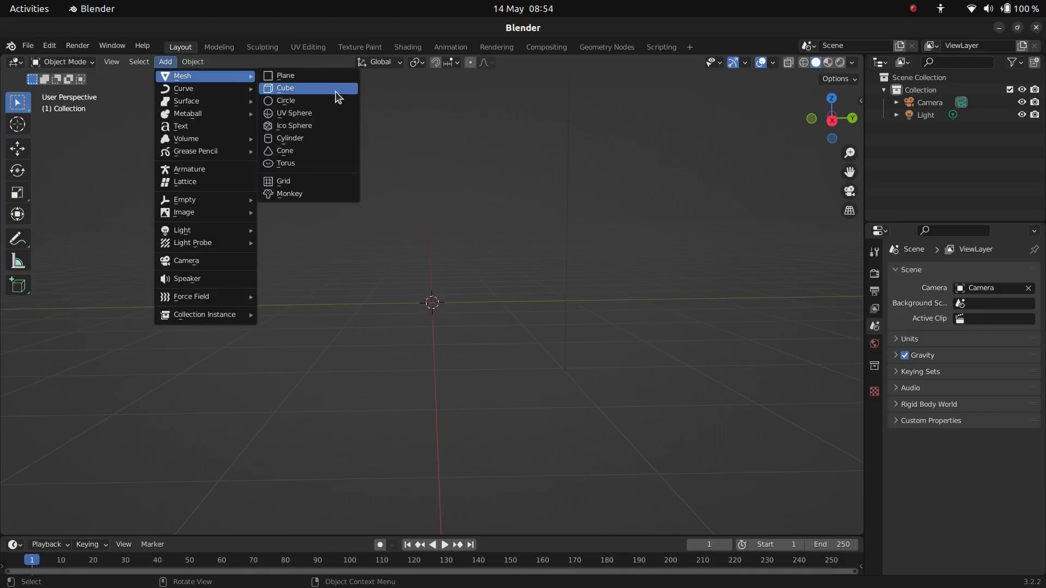
{"action": "left_click", "coordinate": [285, 162]}
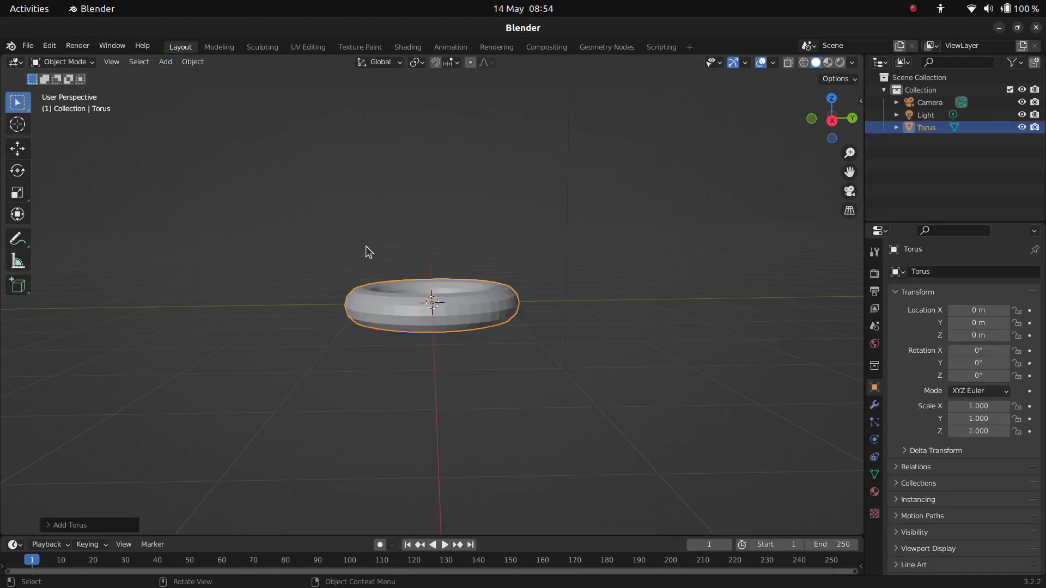
{"action": "key", "text": "g"}
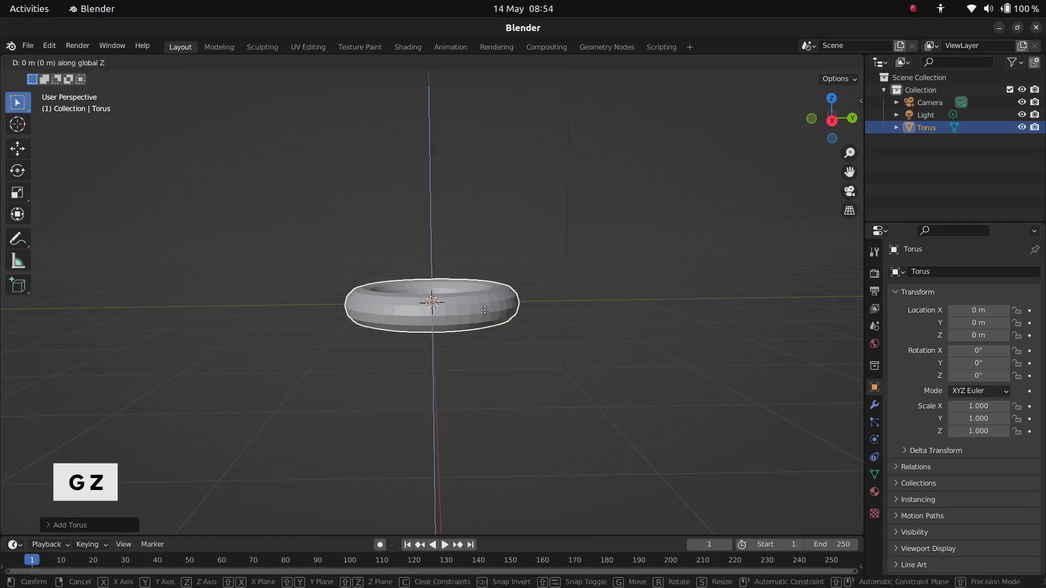
{"action": "mouse_move", "coordinate": [484, 267]}
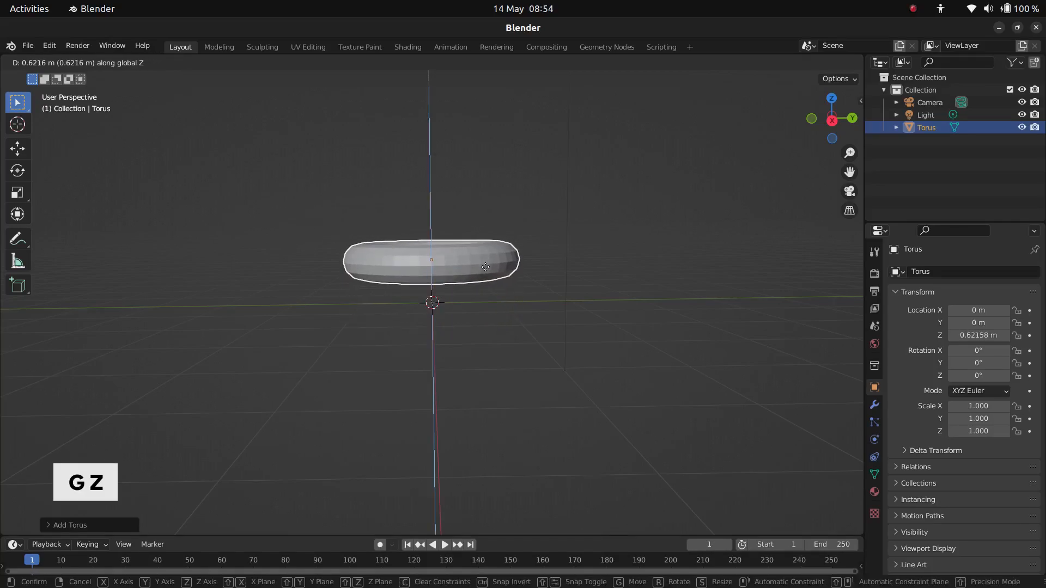
{"action": "left_click", "coordinate": [485, 267]}
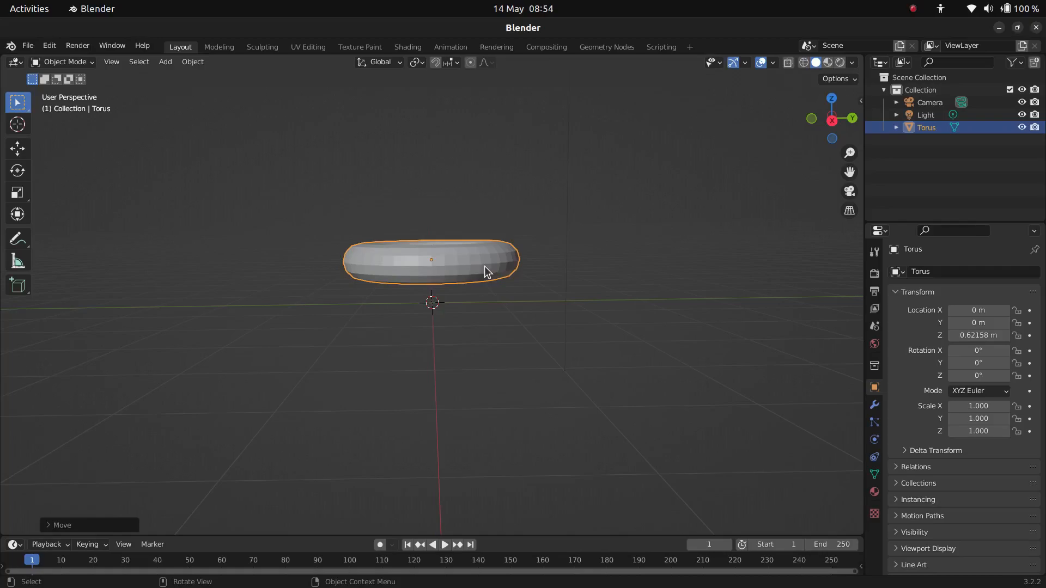
{"action": "key", "text": "r"}
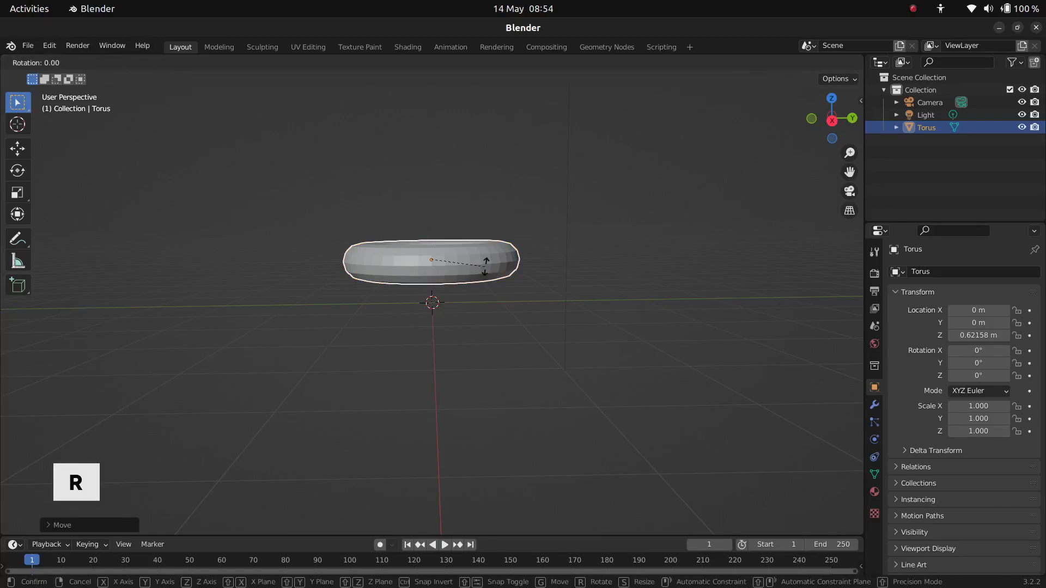
{"action": "mouse_move", "coordinate": [473, 220]}
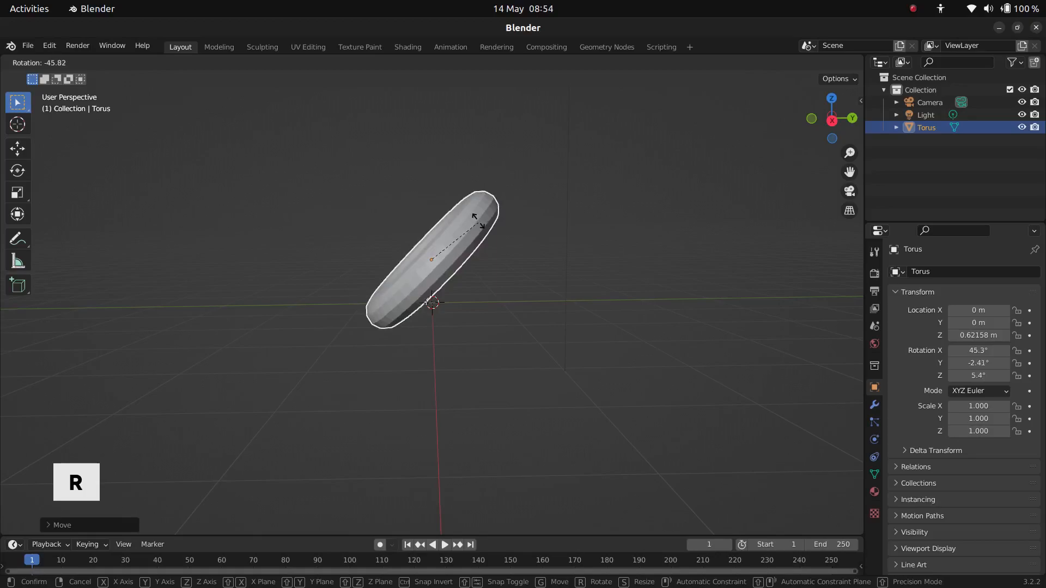
{"action": "mouse_move", "coordinate": [477, 214]}
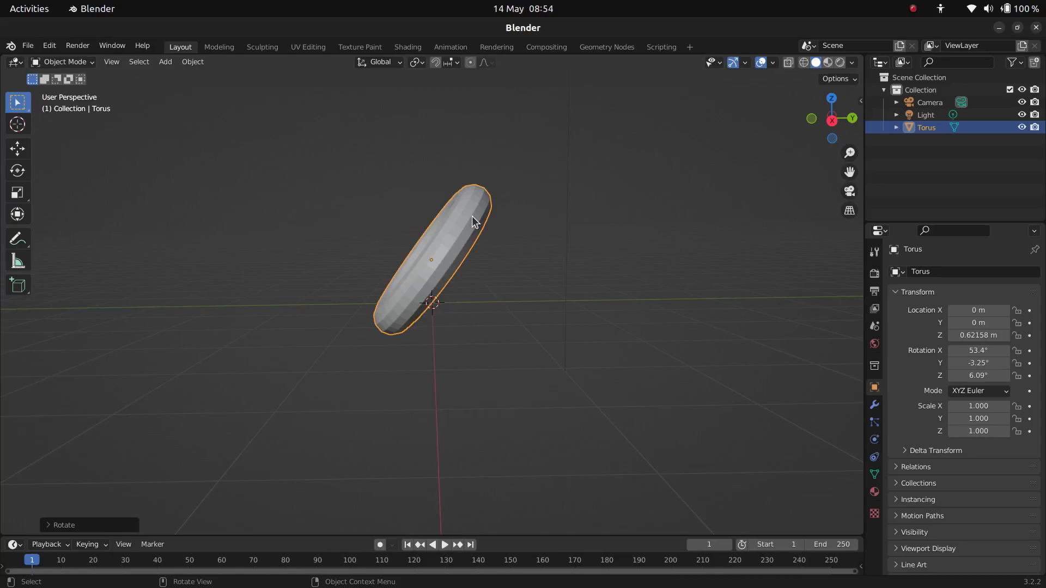
{"action": "mouse_move", "coordinate": [468, 327]}
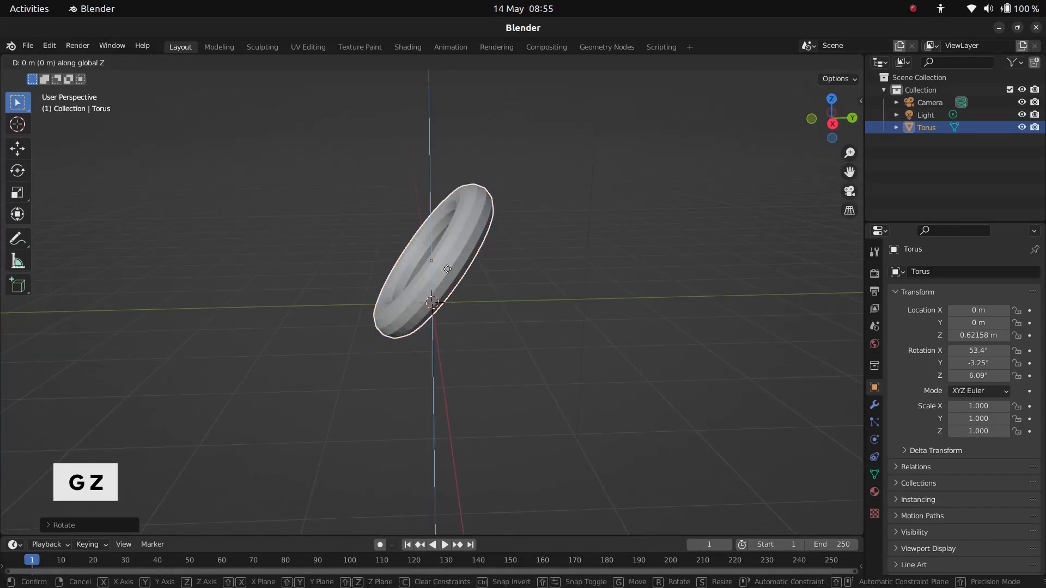
{"action": "left_click", "coordinate": [638, 332]}
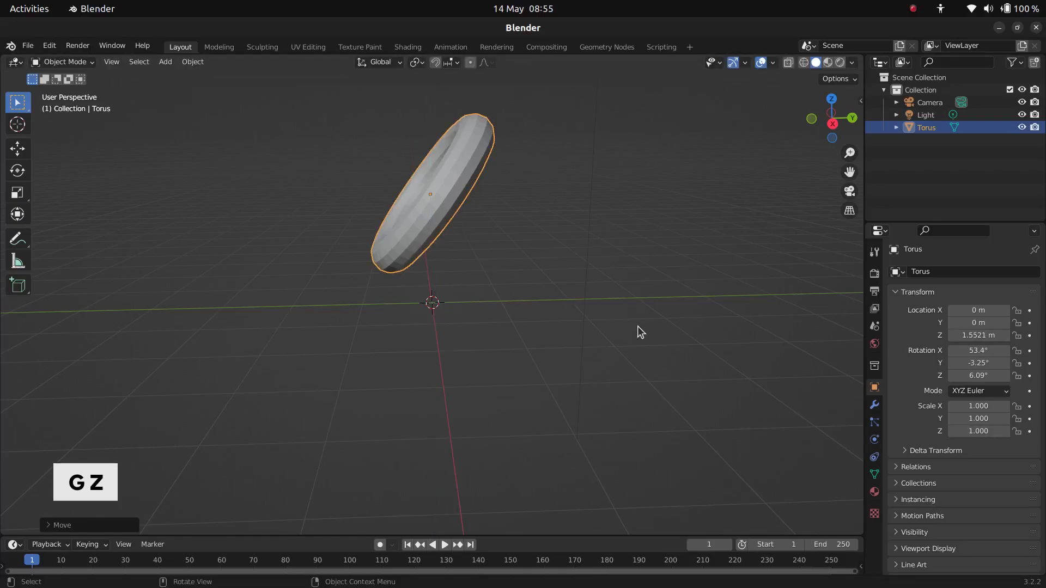
Create a new material for the torus with a purple base colour
{"action": "left_click", "coordinate": [874, 492]}
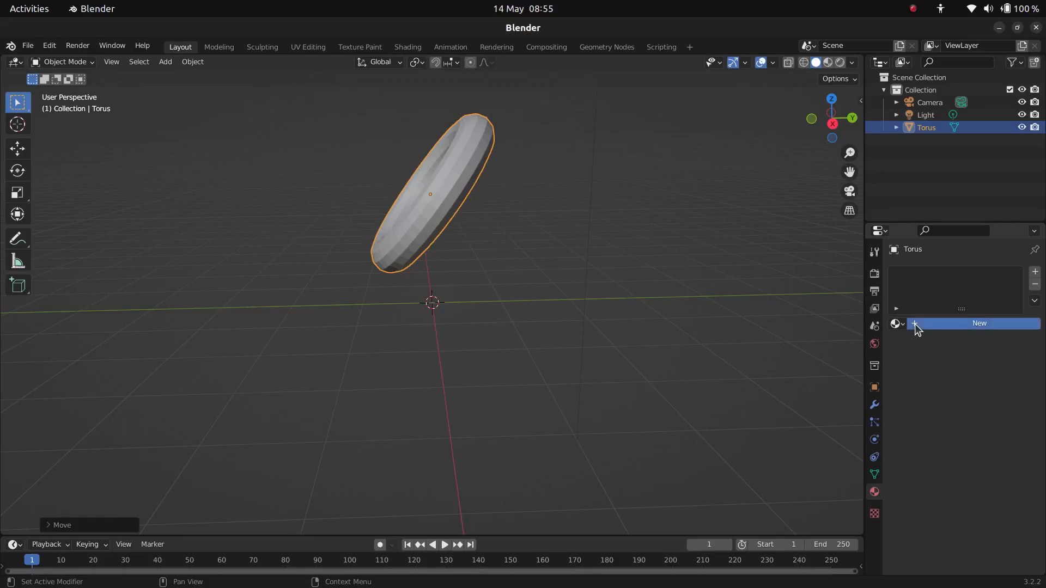
{"action": "mouse_move", "coordinate": [927, 390]}
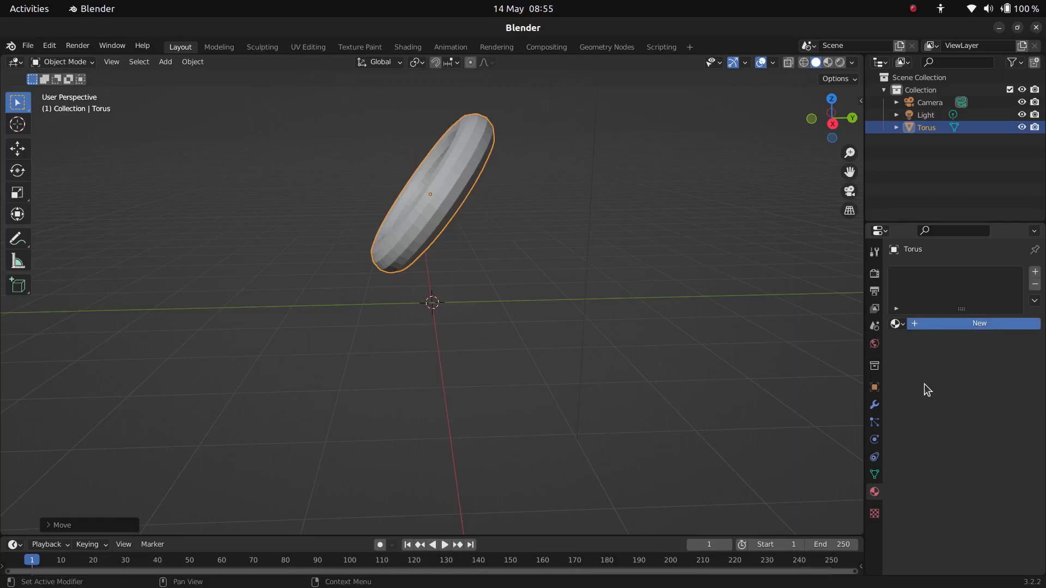
{"action": "left_click", "coordinate": [978, 323]}
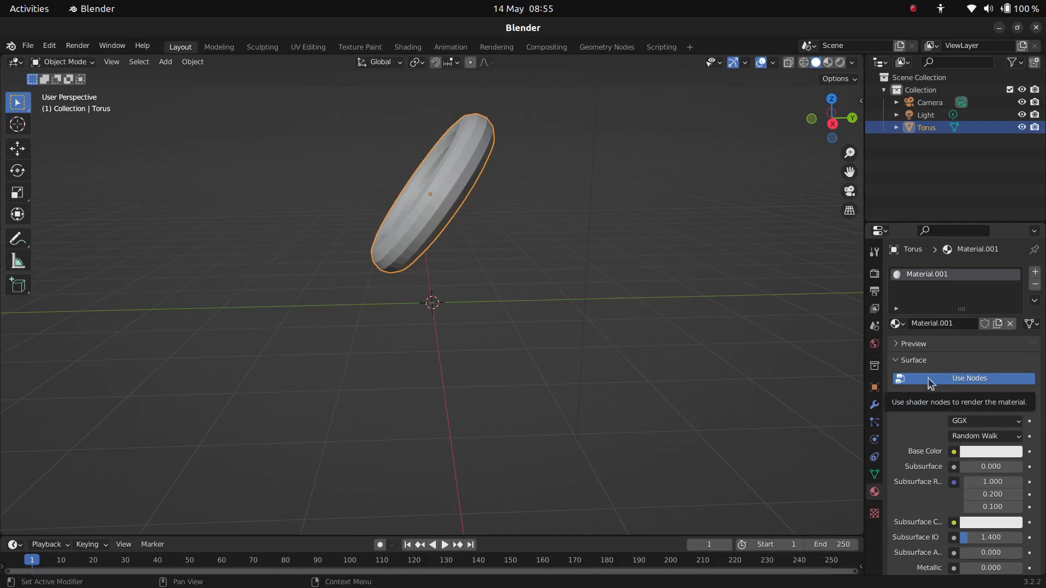
{"action": "mouse_move", "coordinate": [987, 389]}
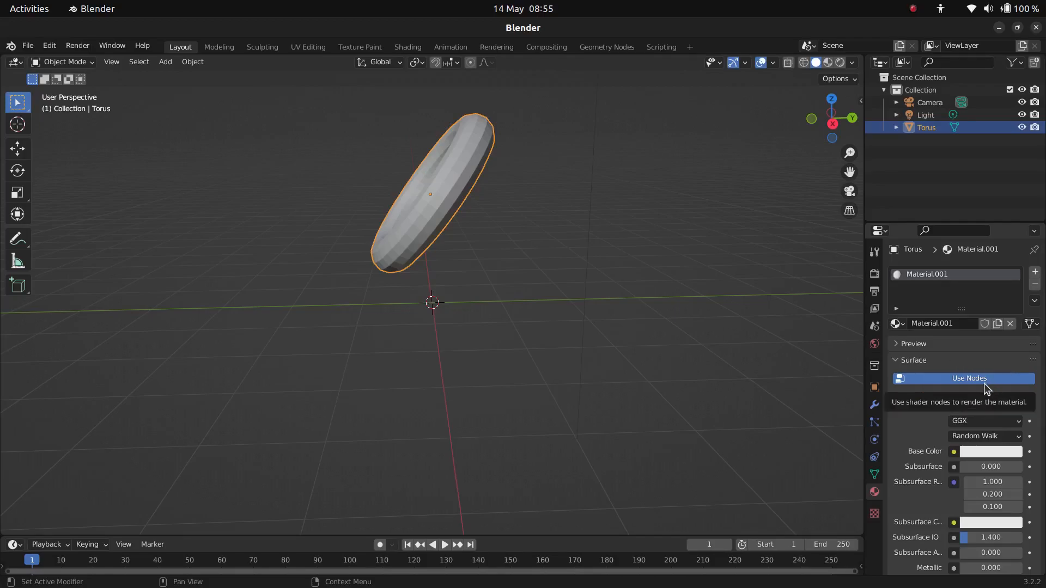
{"action": "left_click", "coordinate": [991, 451]}
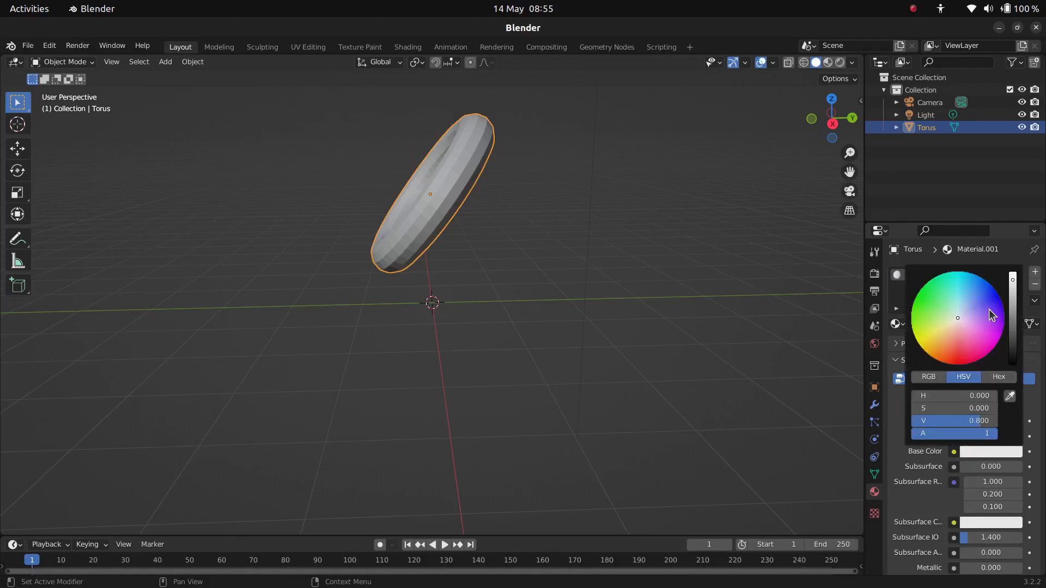
{"action": "left_click", "coordinate": [983, 328]}
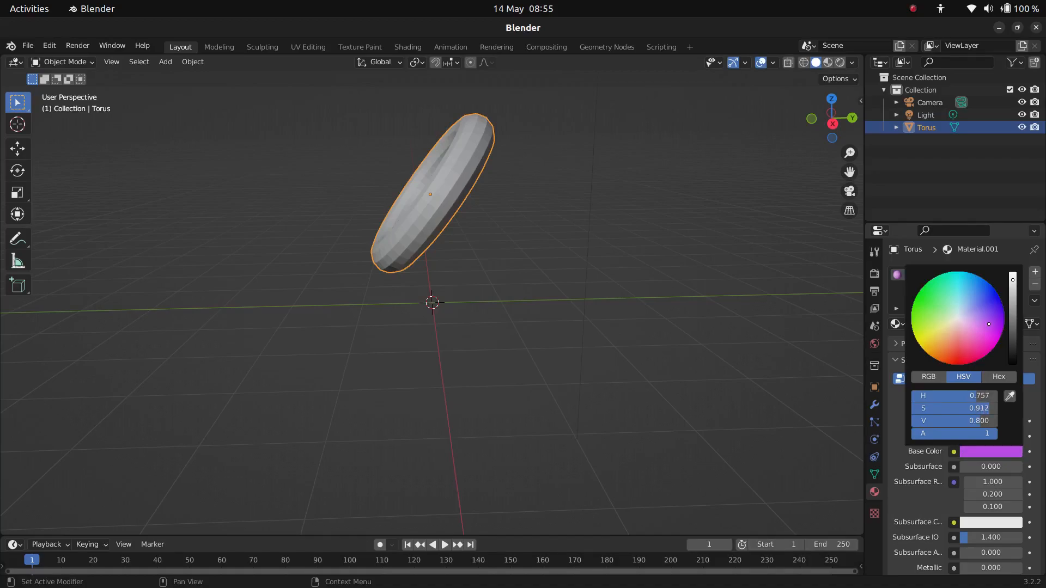
{"action": "left_click", "coordinate": [989, 323]}
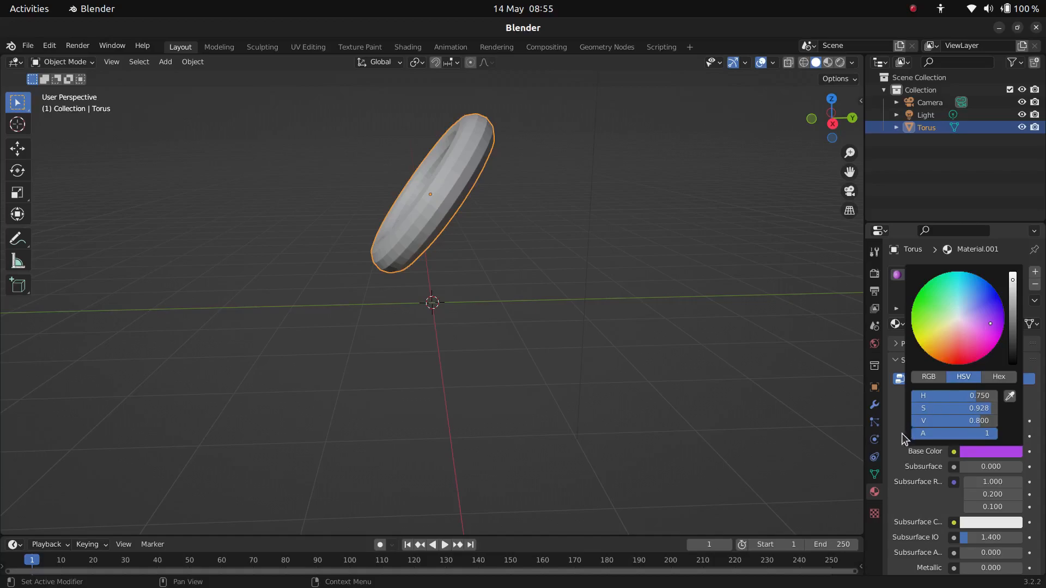
{"action": "left_click", "coordinate": [910, 350]}
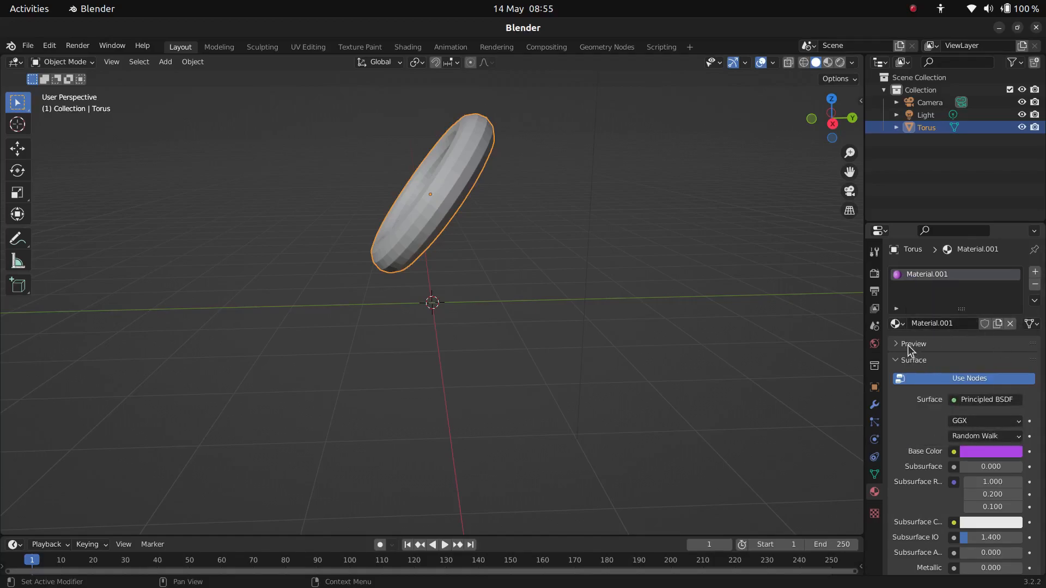
Preview the torus shaded with its purple material in the viewport
{"action": "left_click", "coordinate": [895, 344]}
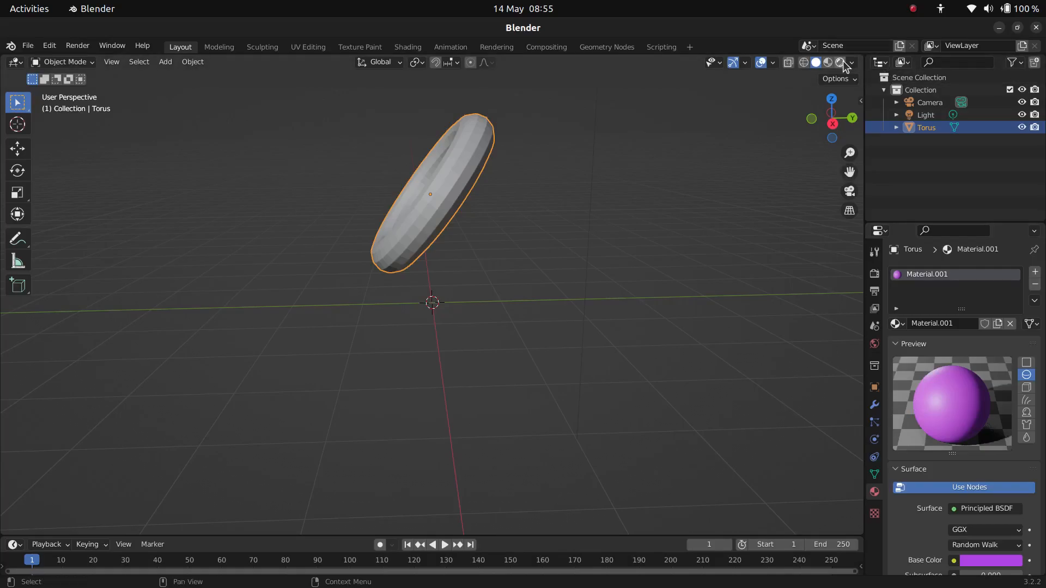
{"action": "left_click", "coordinate": [828, 62]}
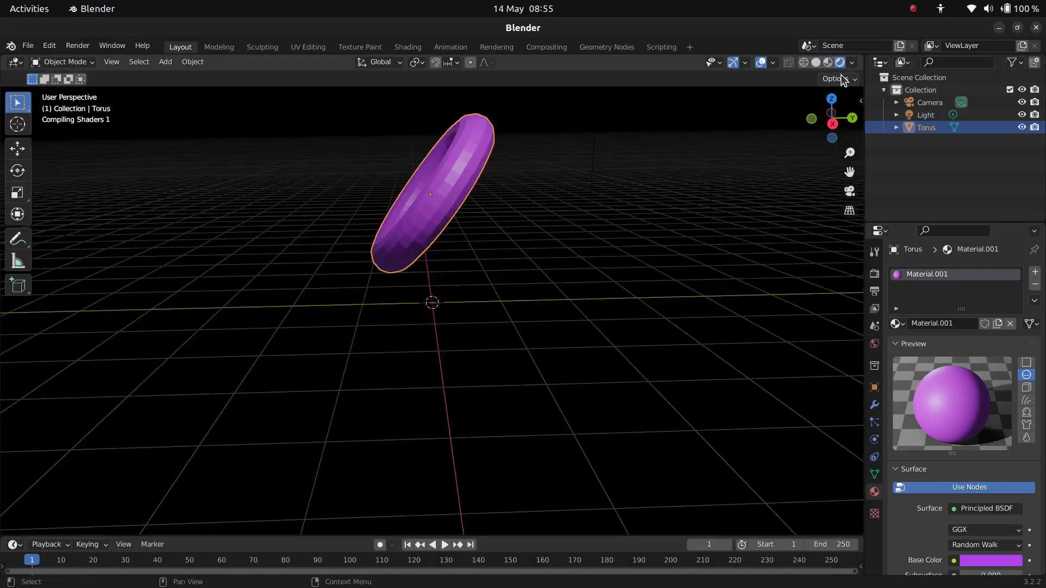
{"action": "left_click", "coordinate": [815, 62]}
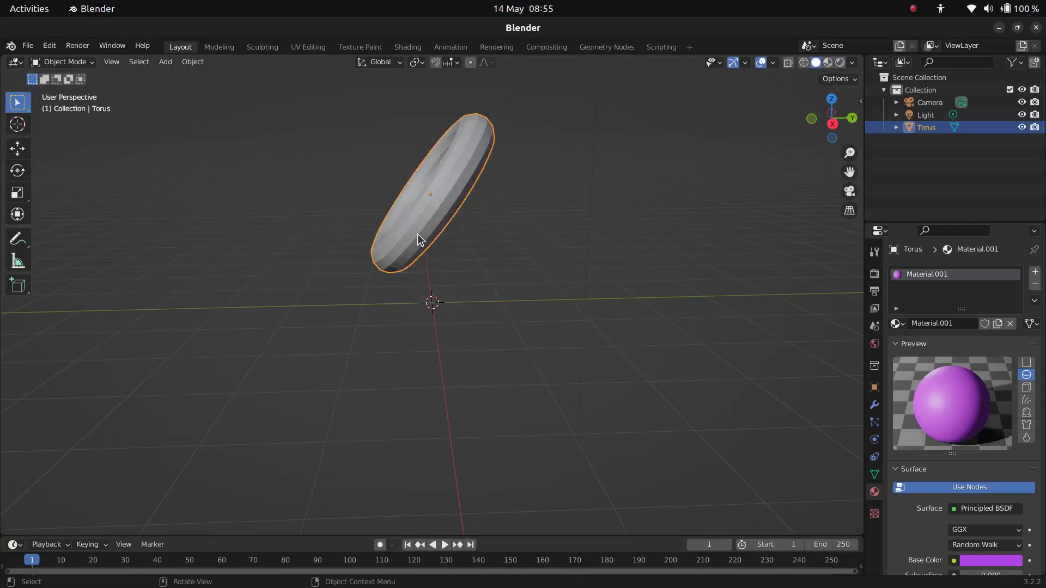
Add a Subdivision Surface modifier to the torus
{"action": "left_click", "coordinate": [874, 405]}
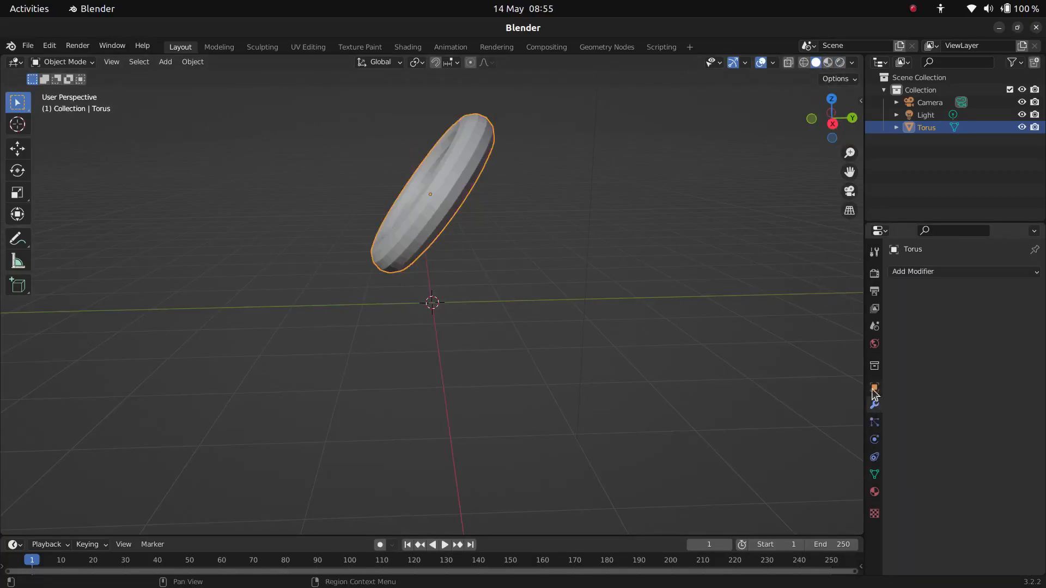
{"action": "left_click", "coordinate": [961, 271]}
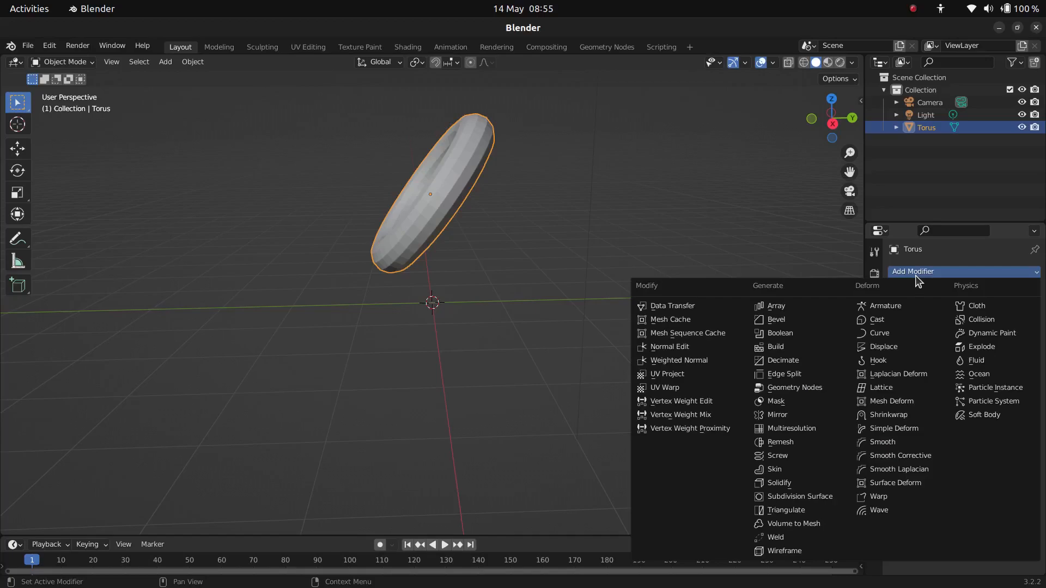
{"action": "mouse_move", "coordinate": [796, 483]}
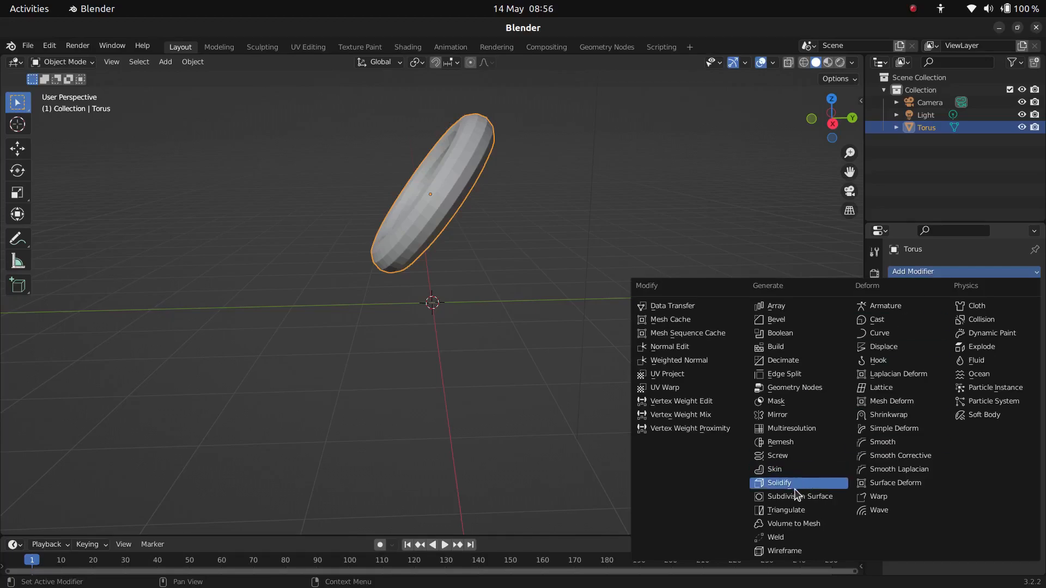
{"action": "left_click", "coordinate": [798, 496]}
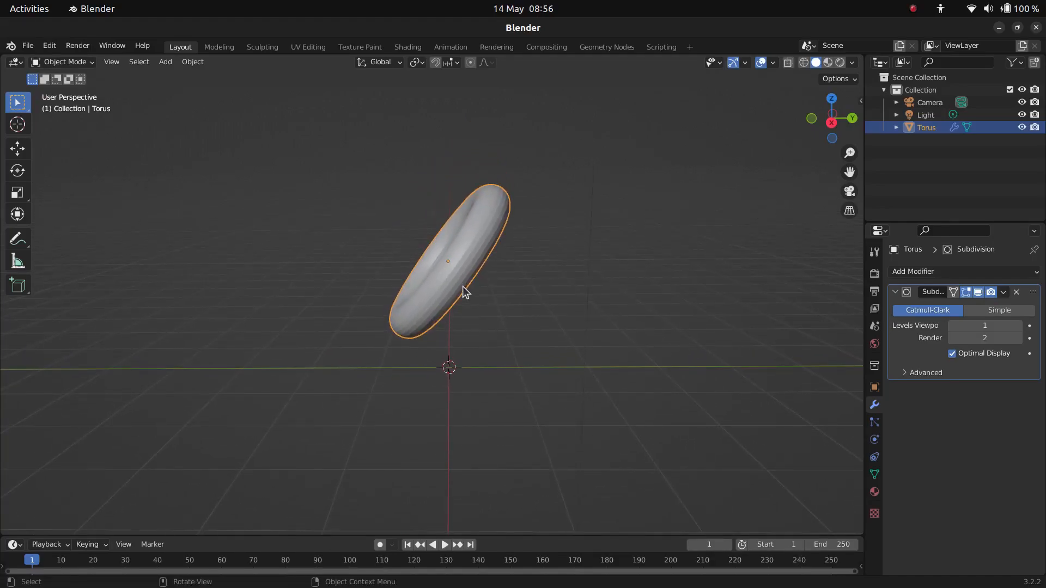
Duplicate the torus into four copies, each moved and tilted into a scattered column
{"action": "right_click", "coordinate": [465, 291]}
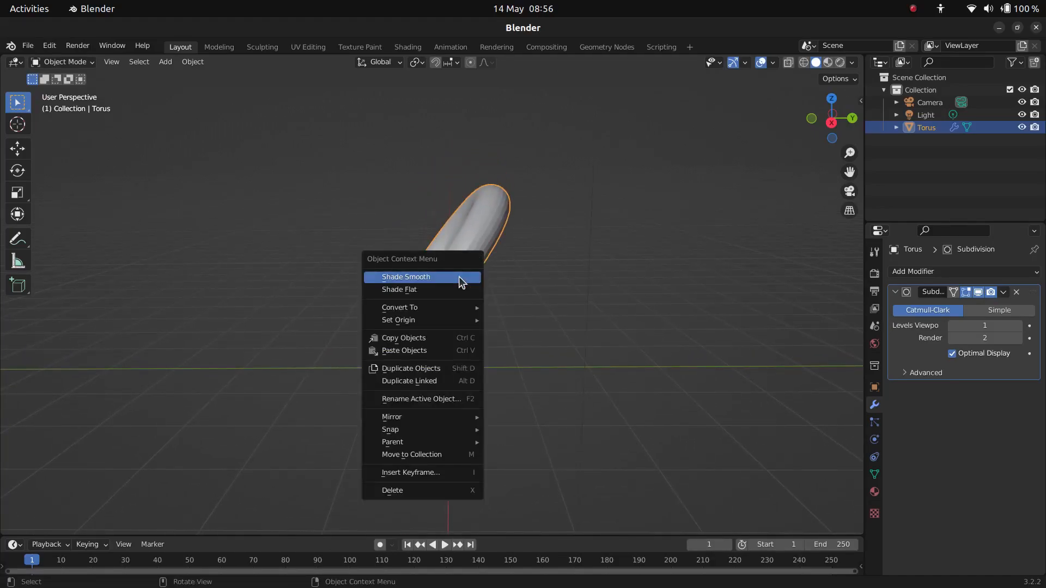
{"action": "mouse_move", "coordinate": [410, 368]}
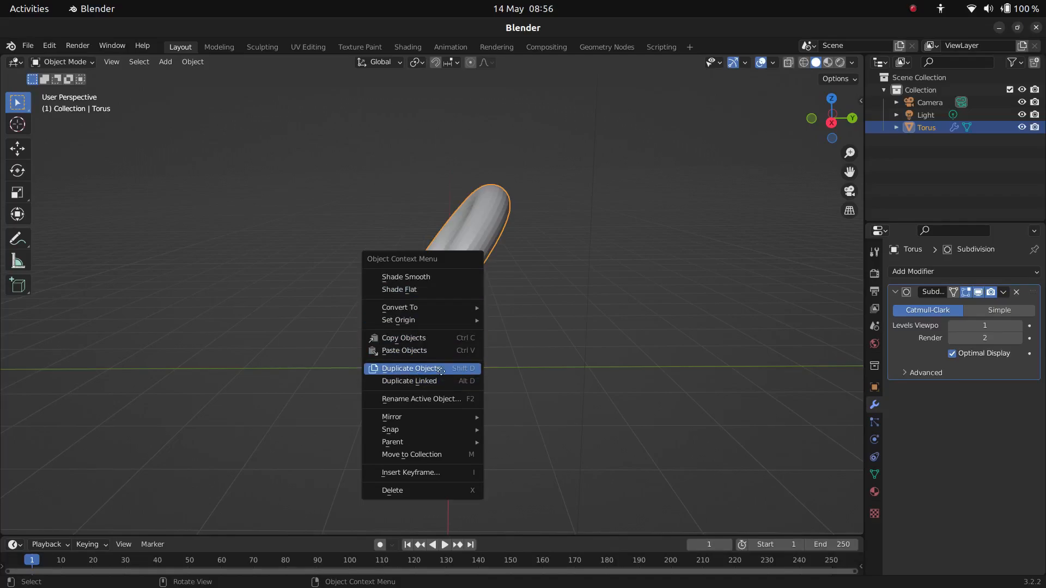
{"action": "left_click", "coordinate": [409, 368]}
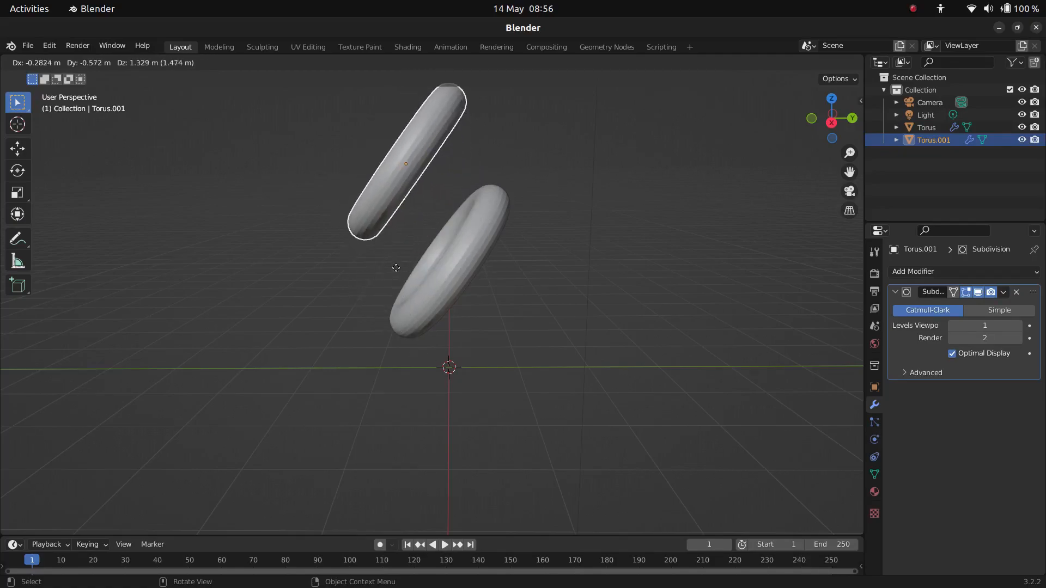
{"action": "key", "text": "r"}
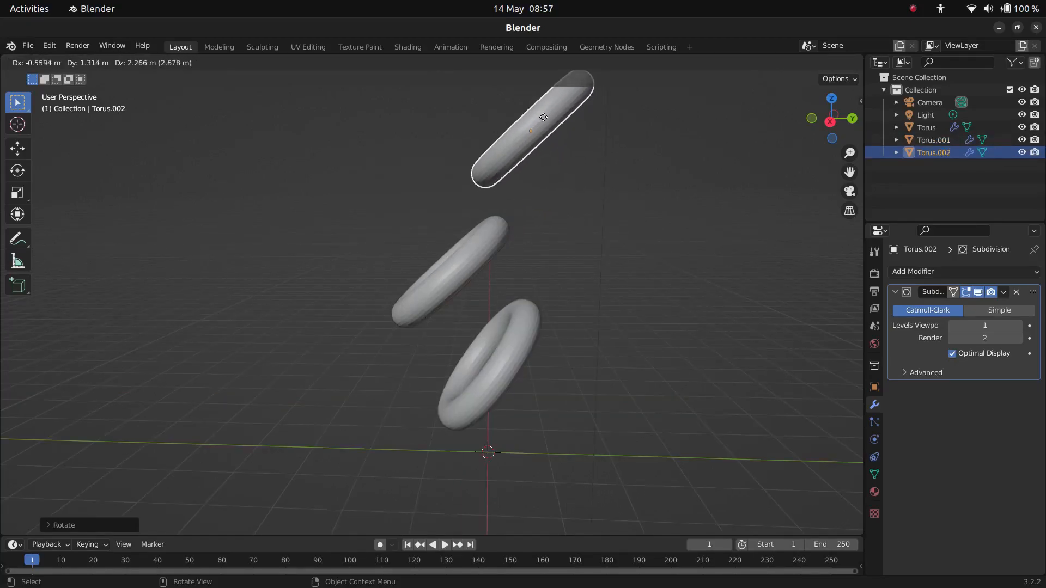
{"action": "key", "text": "r"}
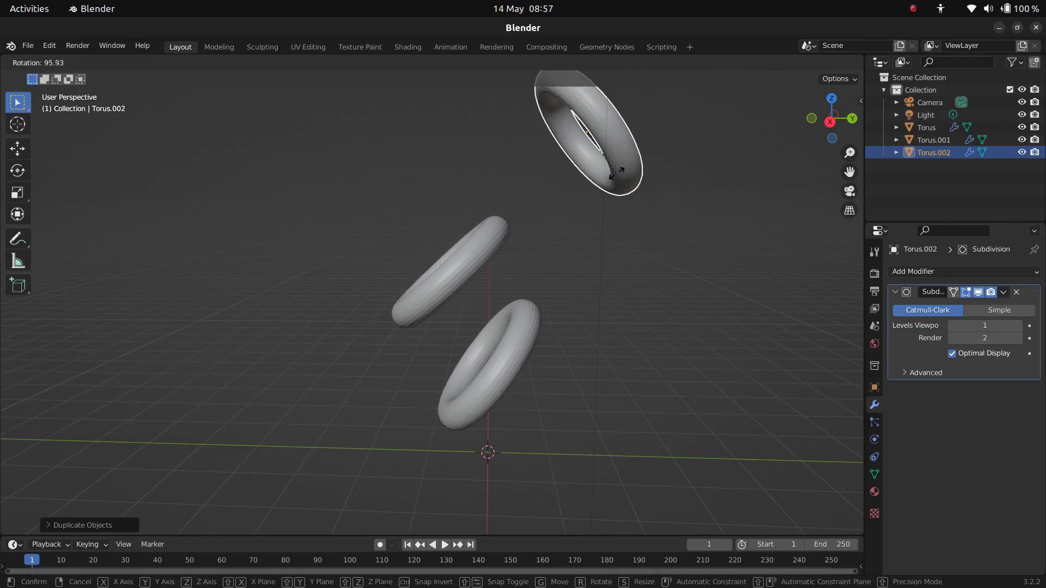
{"action": "mouse_move", "coordinate": [593, 168]}
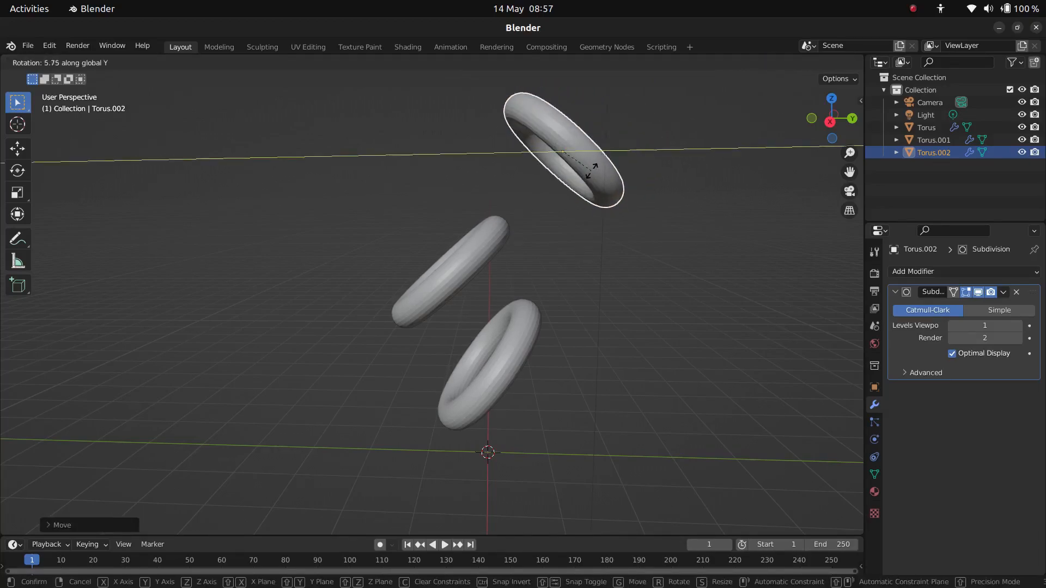
{"action": "left_click", "coordinate": [564, 151]}
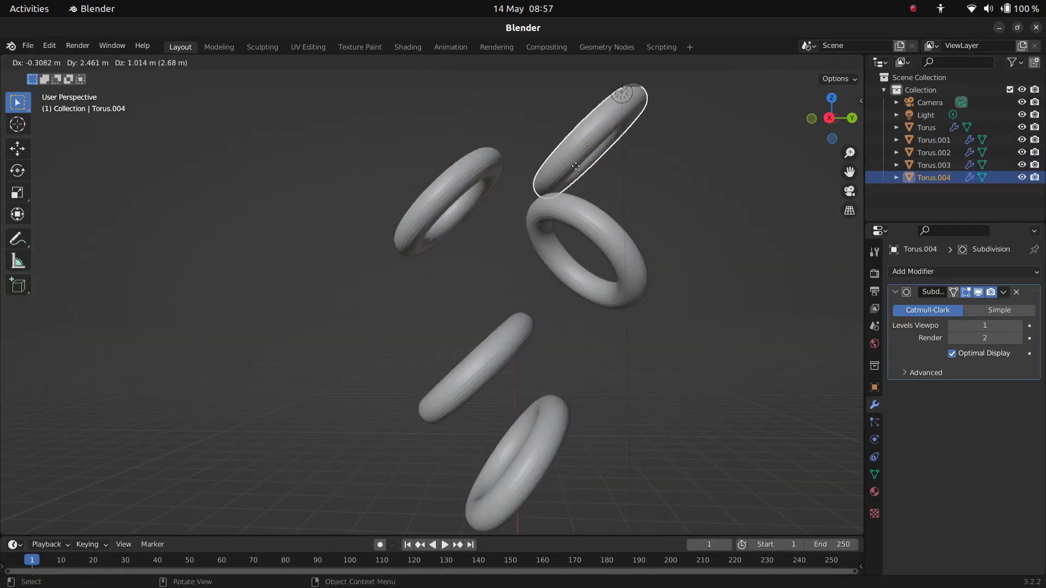
{"action": "key", "text": "r"}
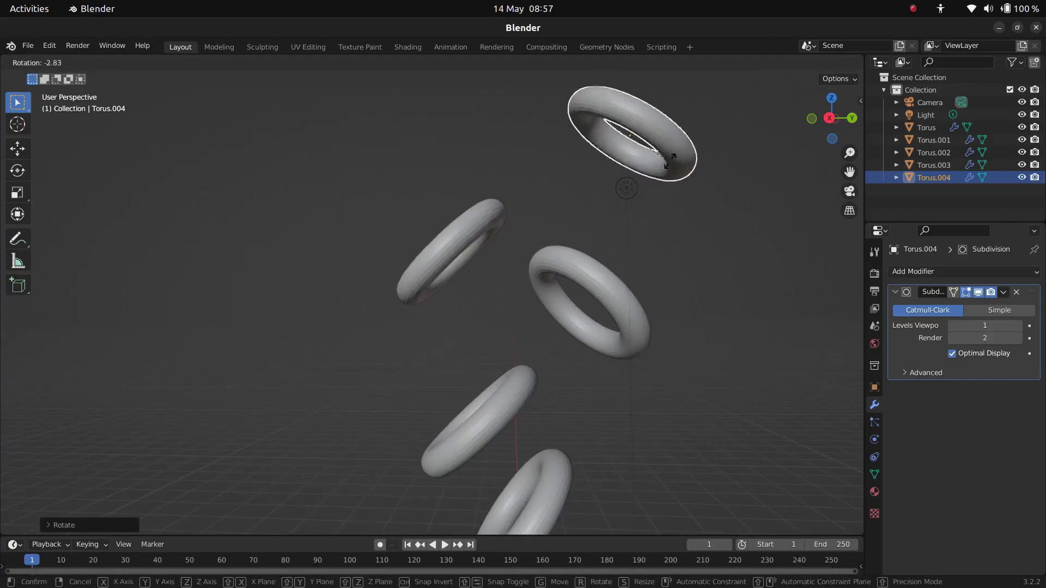
{"action": "key", "text": "x"}
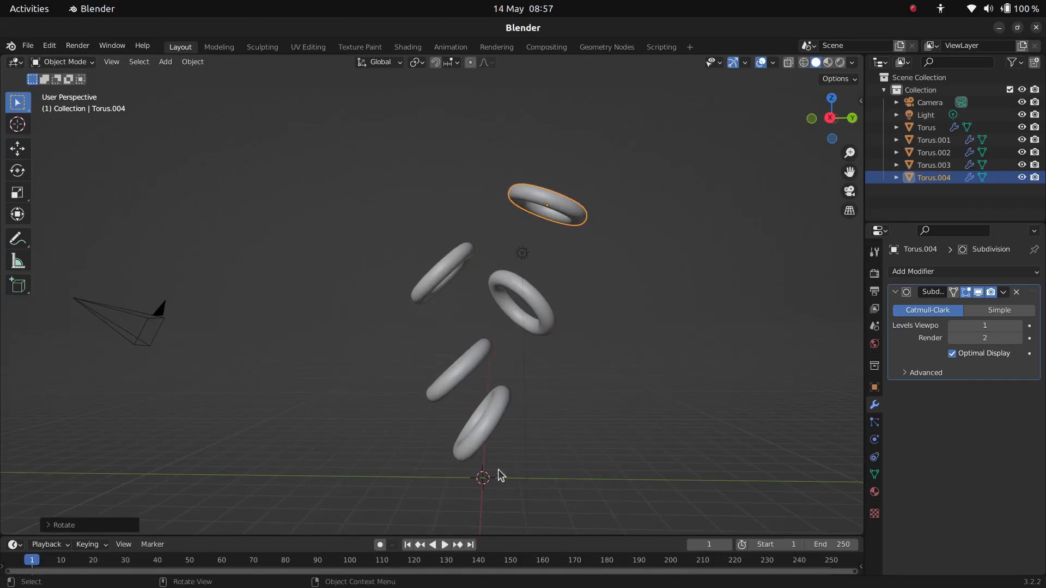
Add an upward-facing 150 W, 5 m area light and switch to Material Preview shading
{"action": "left_click", "coordinate": [165, 62]}
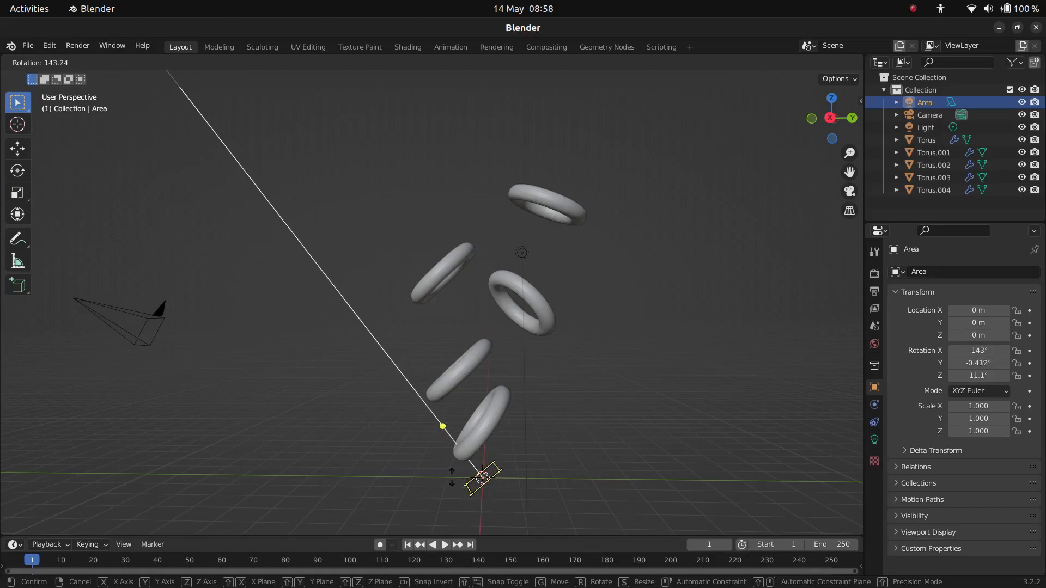
{"action": "mouse_move", "coordinate": [557, 437]}
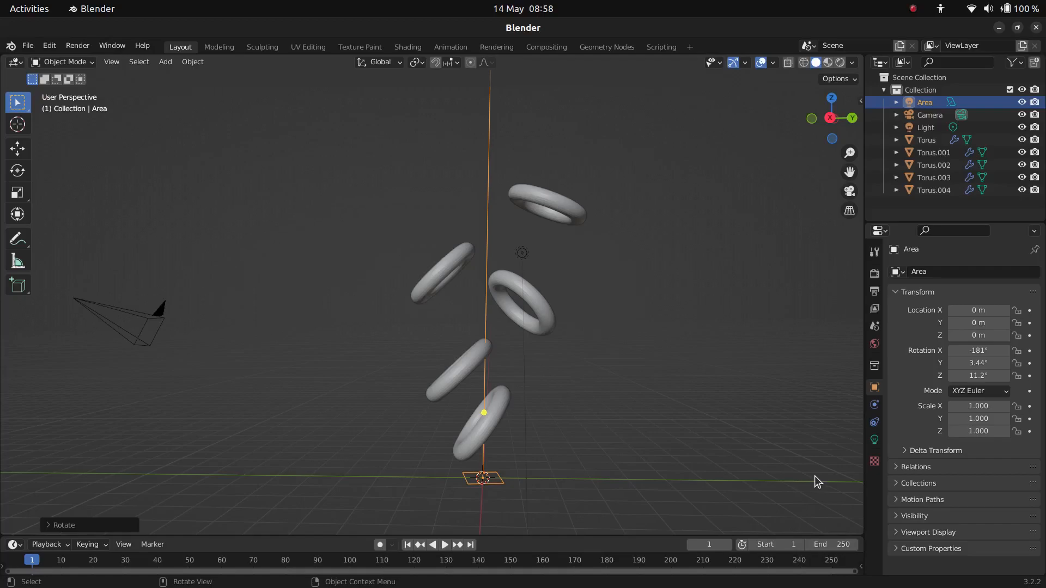
{"action": "left_click", "coordinate": [874, 439]}
{"action": "type", "text": "150"}
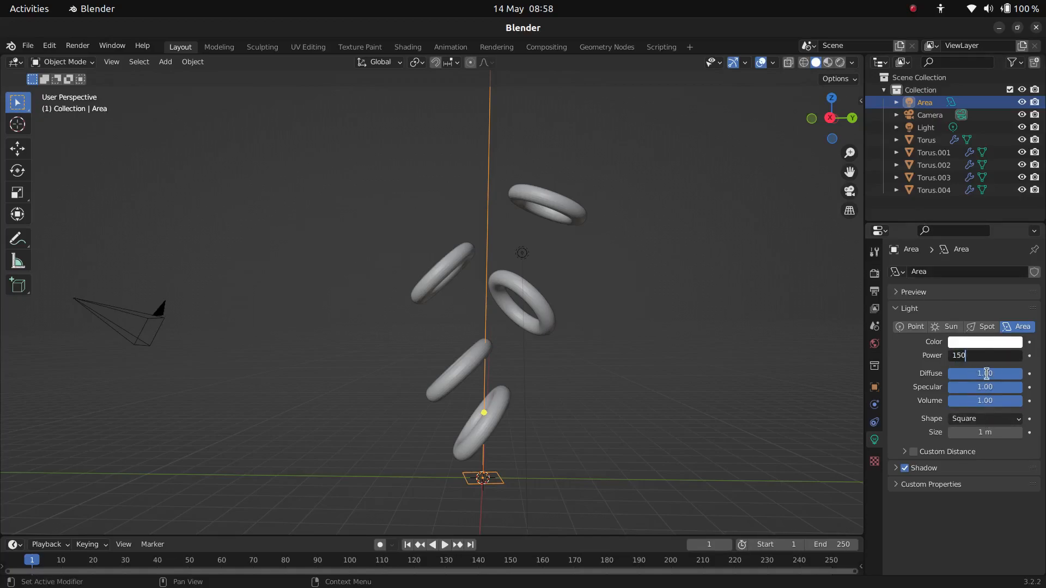
{"action": "left_click", "coordinate": [984, 372]}
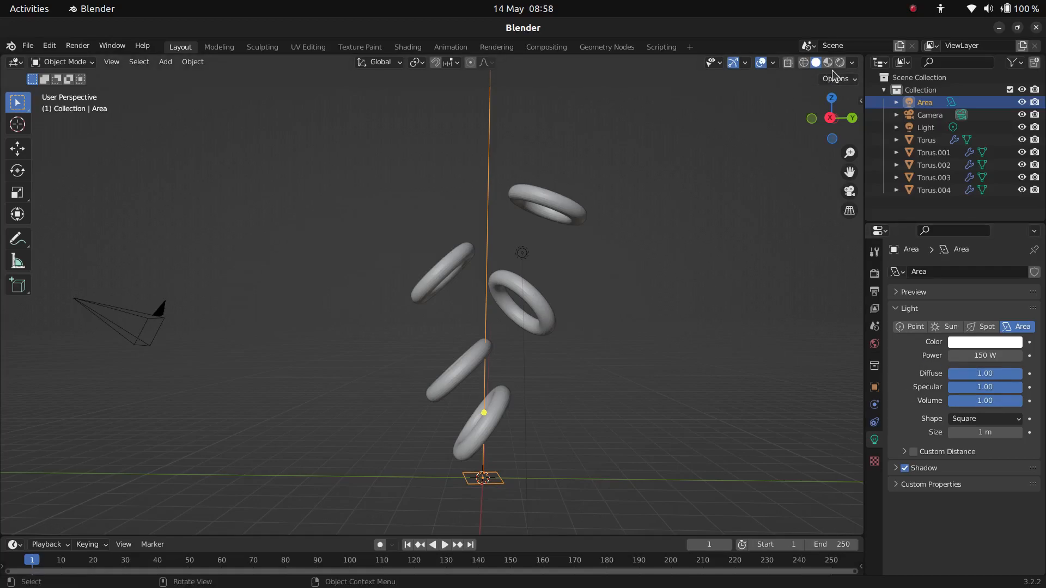
{"action": "left_click", "coordinate": [841, 62]}
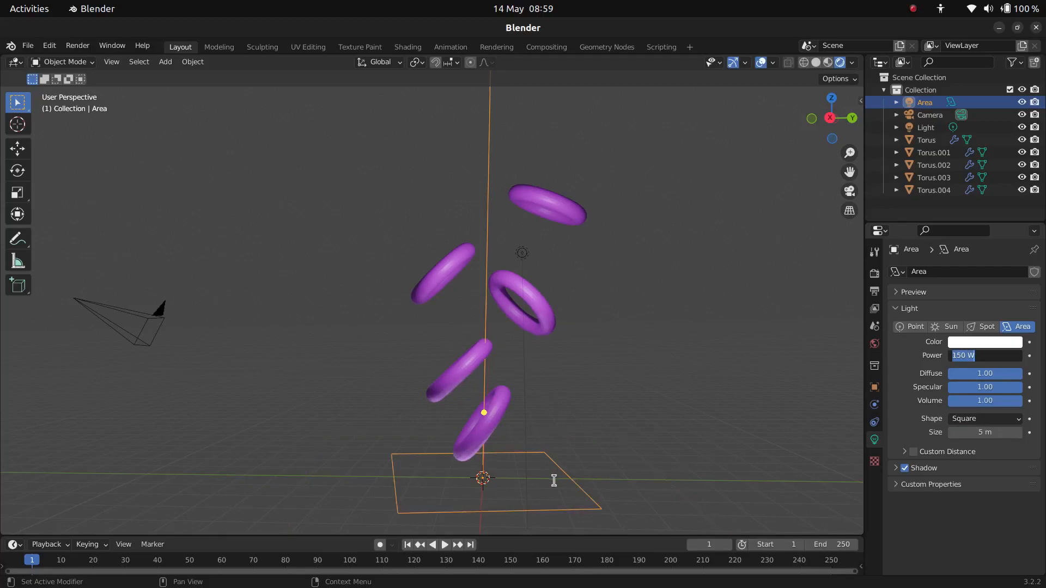
Make the area light magenta and duplicate it as Area.001 above the rings
{"action": "left_click", "coordinate": [985, 342]}
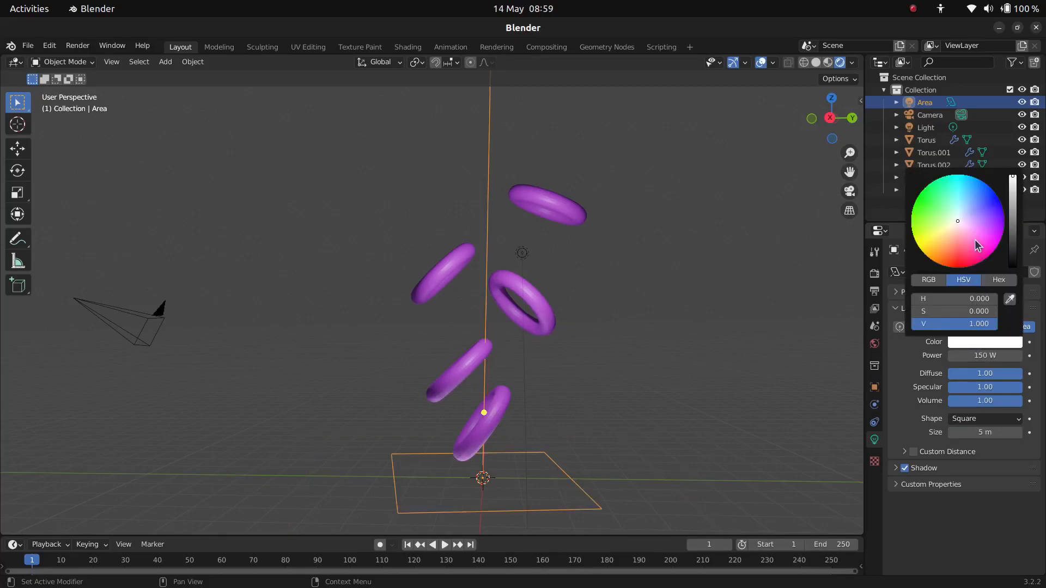
{"action": "left_click", "coordinate": [991, 253]}
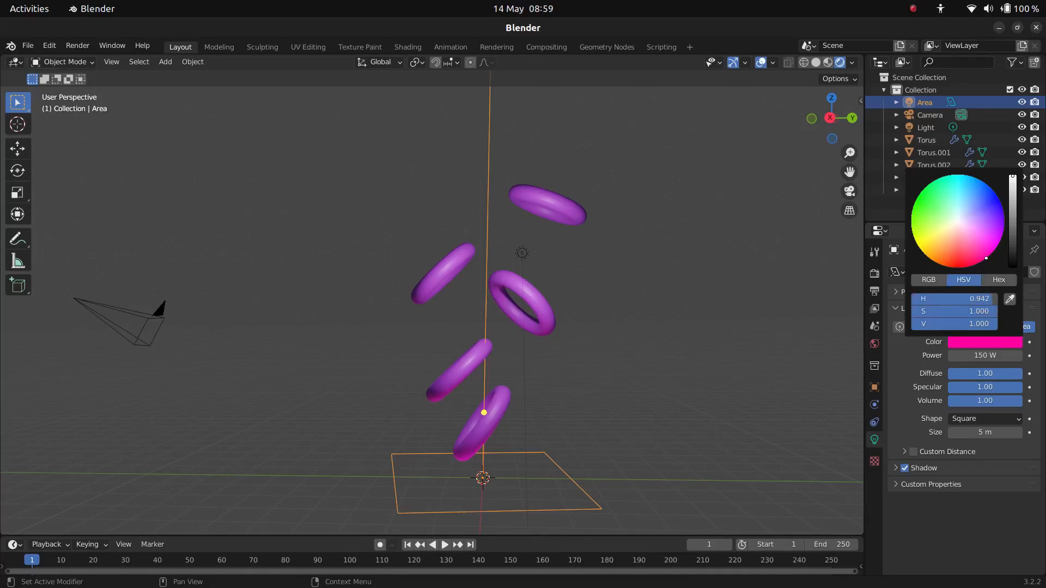
{"action": "left_click", "coordinate": [687, 460]}
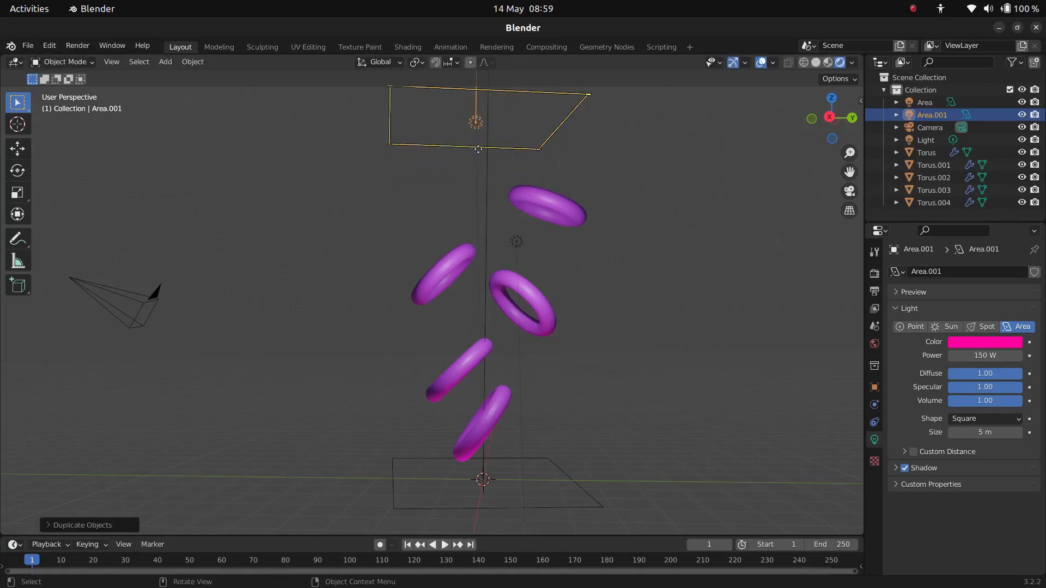
Tilt the duplicate light downward, set it to white and boost it to 300 W
{"action": "key", "text": "r"}
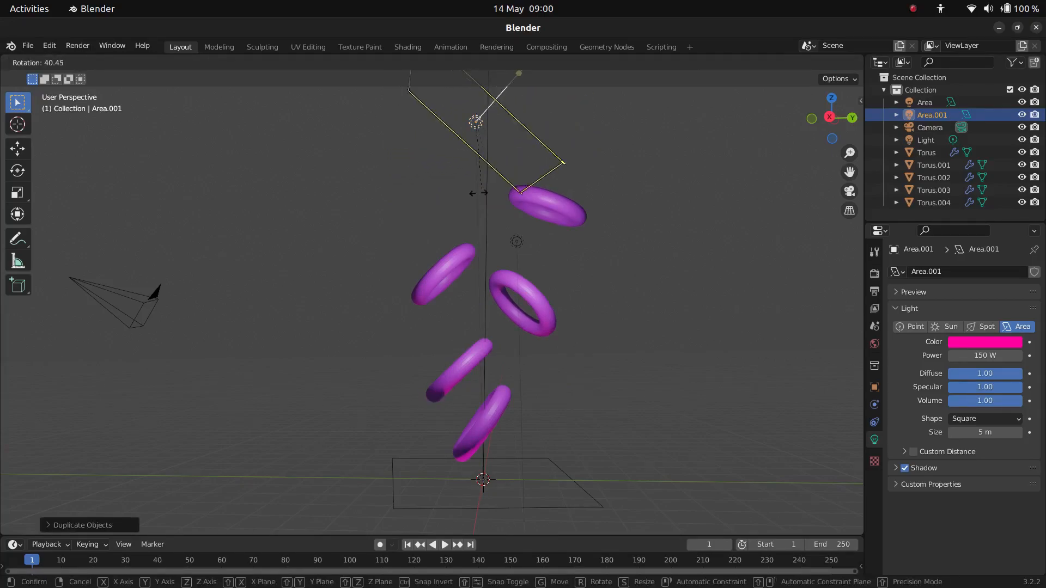
{"action": "mouse_move", "coordinate": [473, 120]}
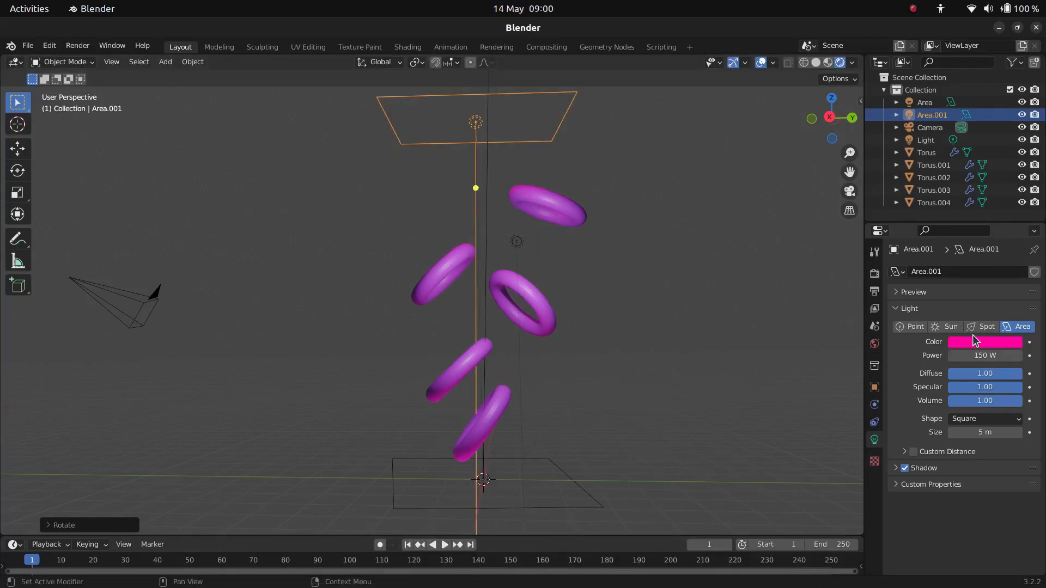
{"action": "left_click", "coordinate": [987, 342]}
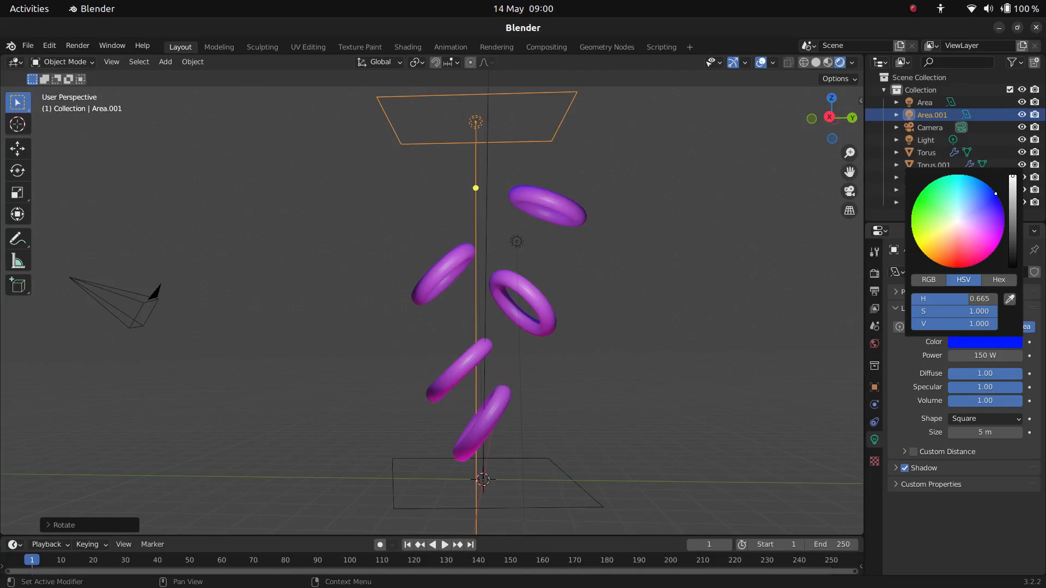
{"action": "left_click", "coordinate": [955, 218]}
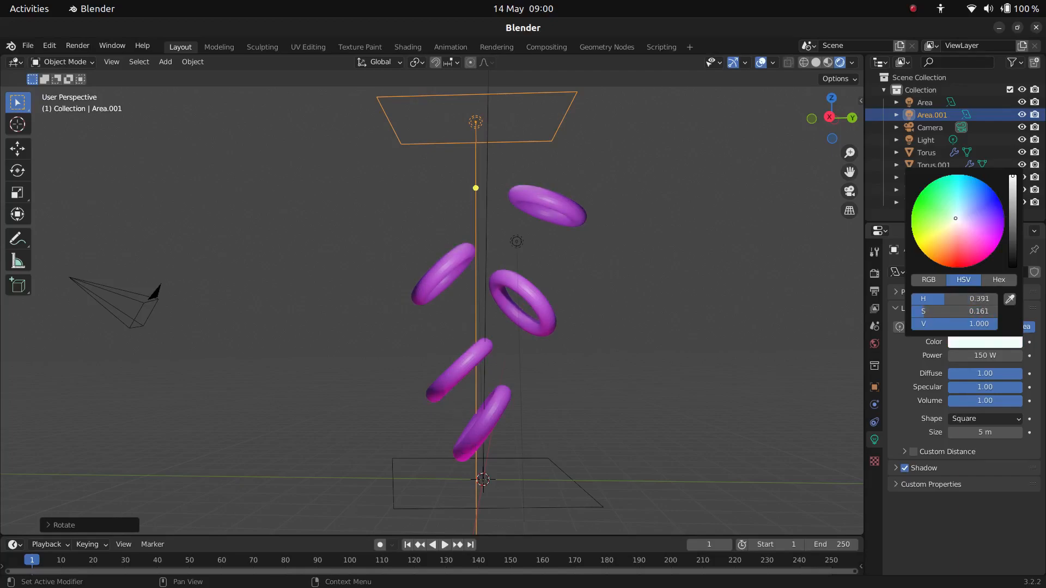
{"action": "left_click", "coordinate": [957, 225]}
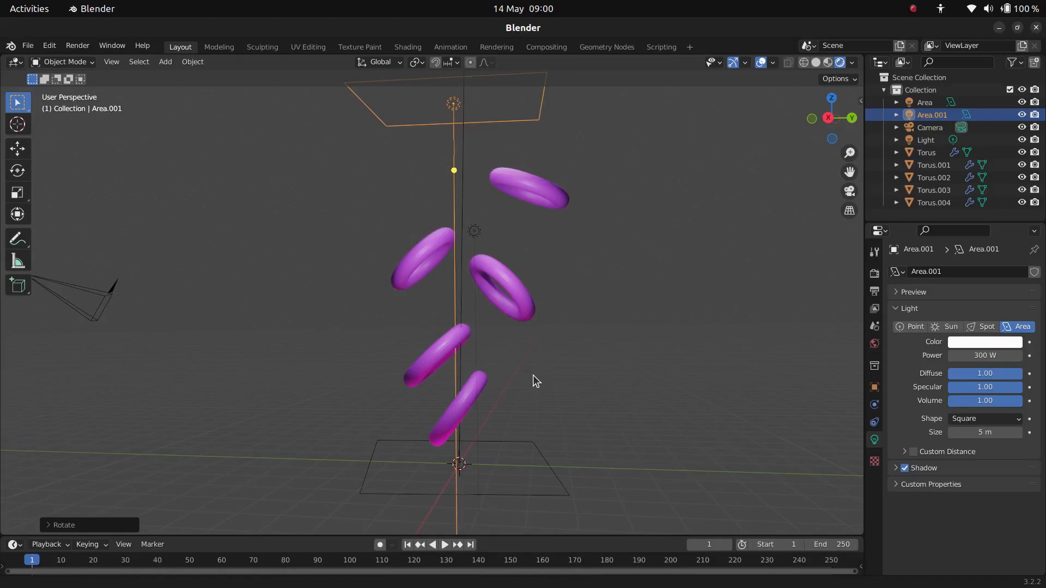
{"action": "mouse_move", "coordinate": [111, 61]}
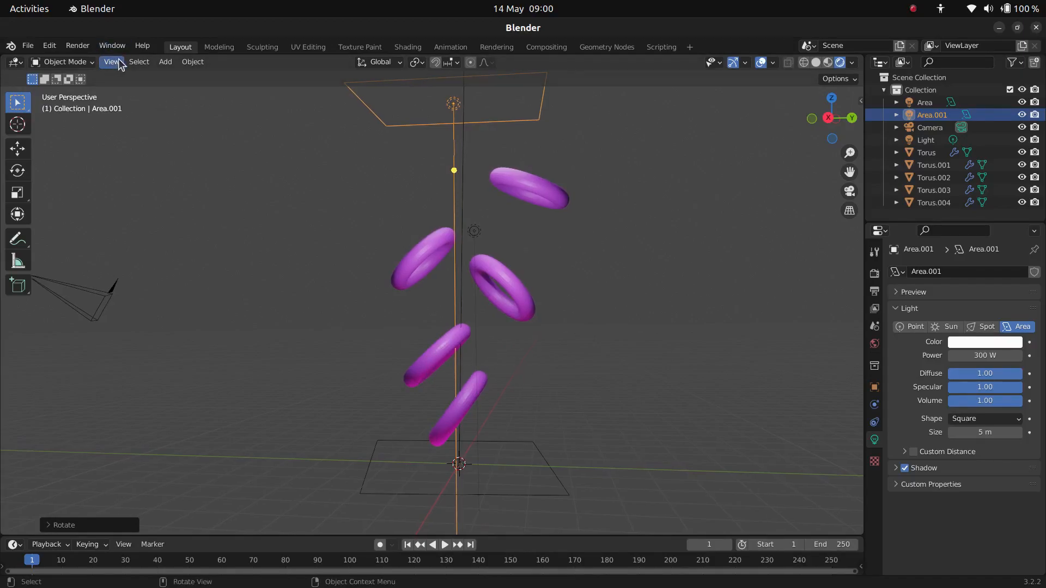
Align the active camera to the view and slide it along Y to frame all five tori
{"action": "left_click", "coordinate": [111, 61]}
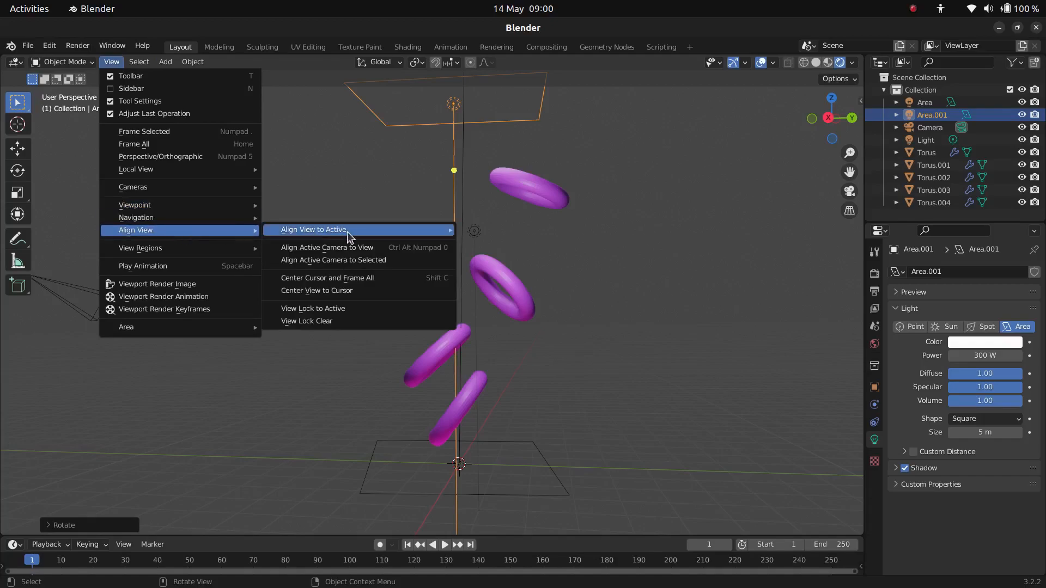
{"action": "left_click", "coordinate": [327, 247]}
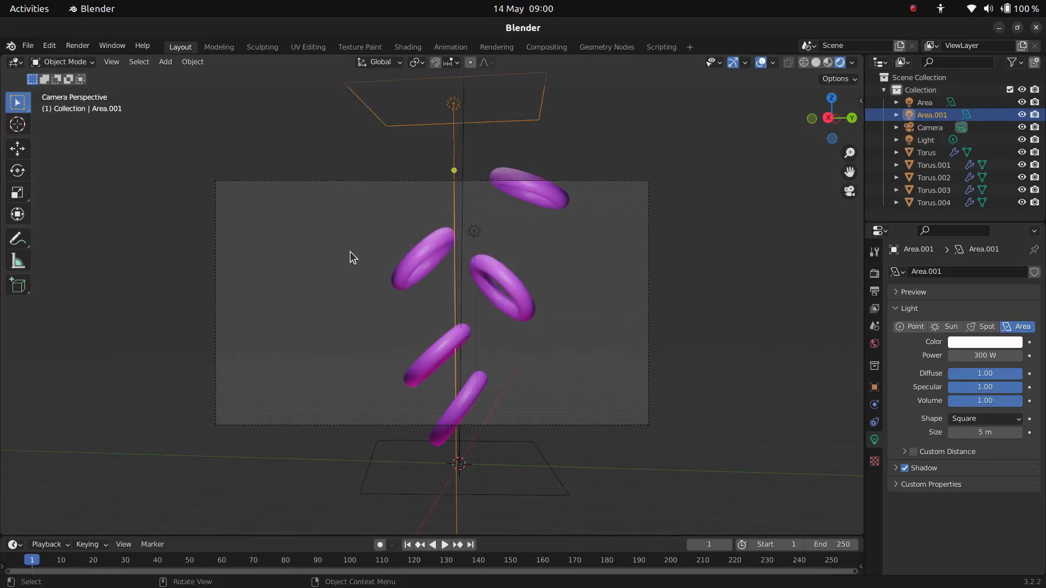
{"action": "left_click", "coordinate": [621, 299]}
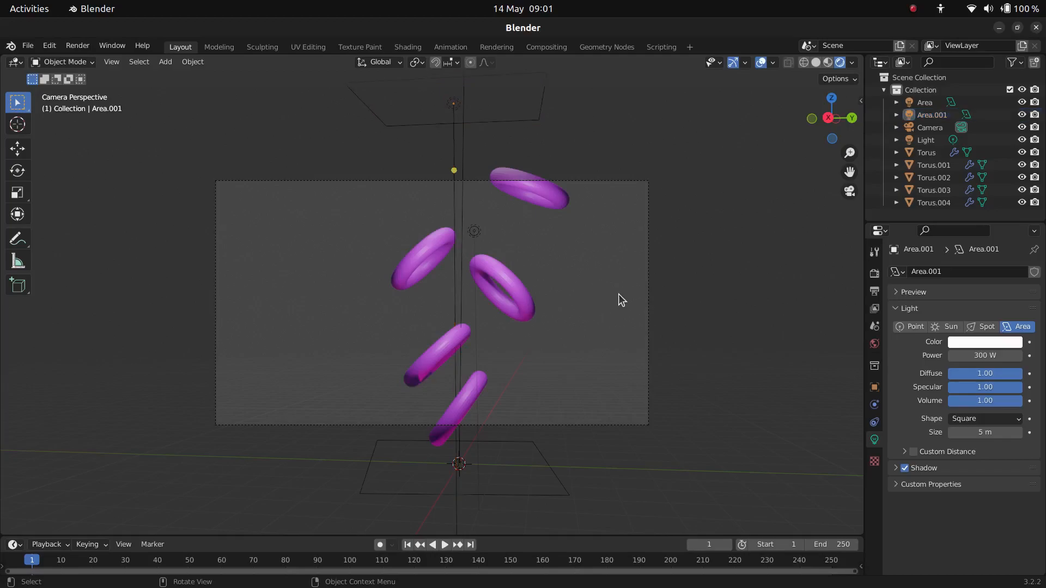
{"action": "left_click", "coordinate": [929, 127]}
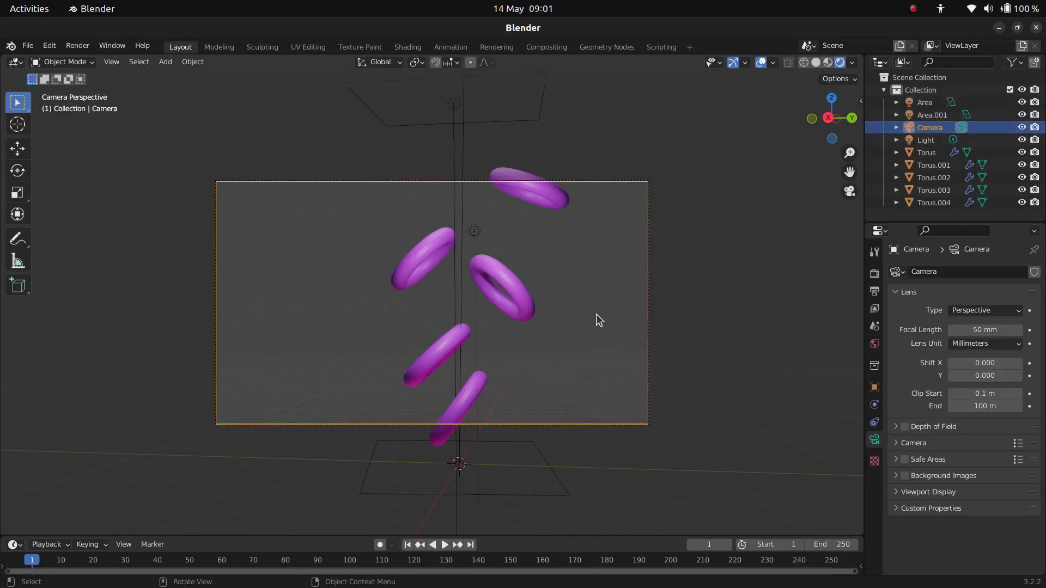
{"action": "key", "text": "g"}
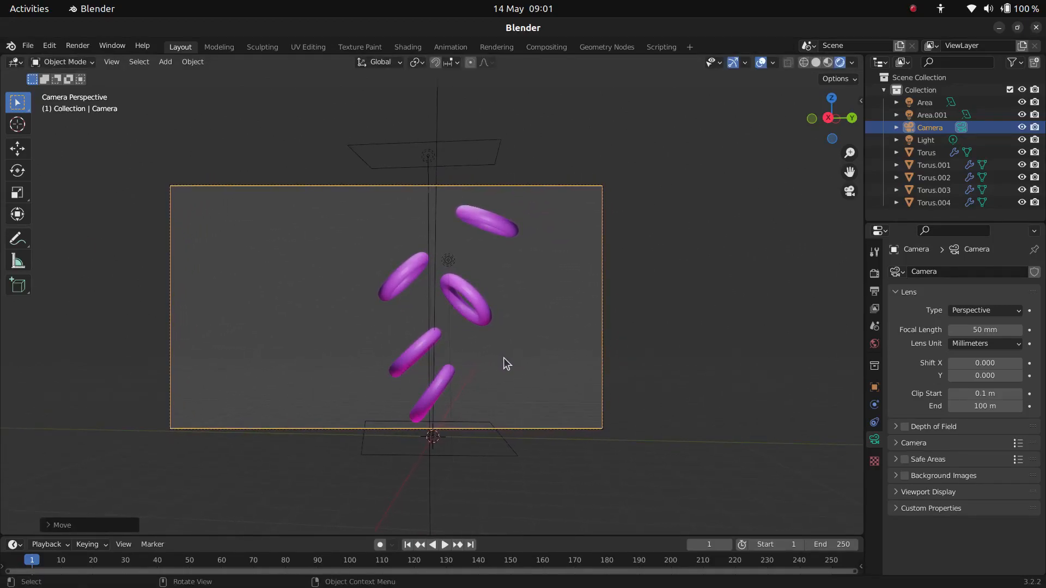
{"action": "key", "text": "g"}
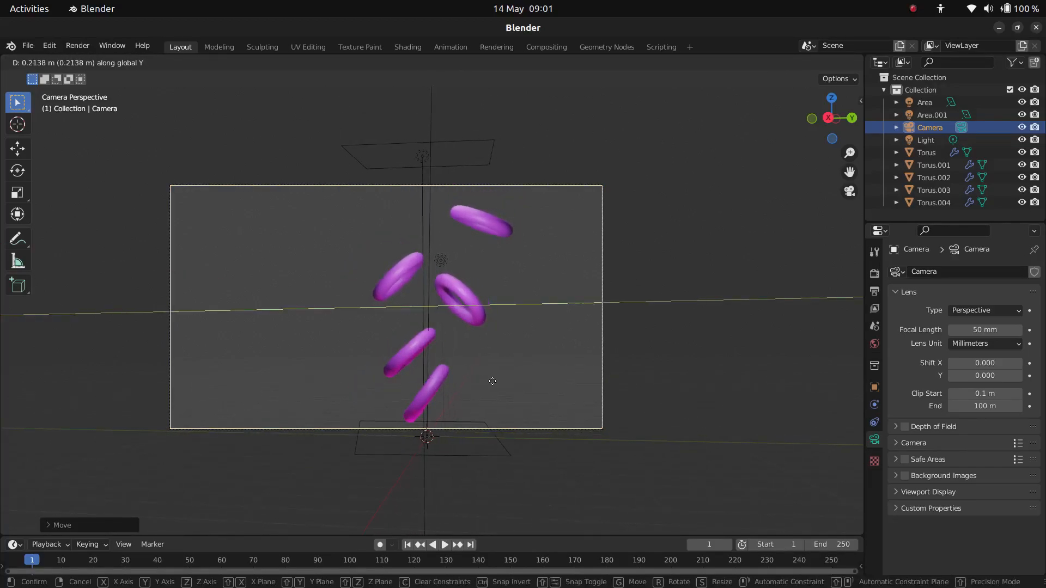
{"action": "mouse_move", "coordinate": [680, 400]}
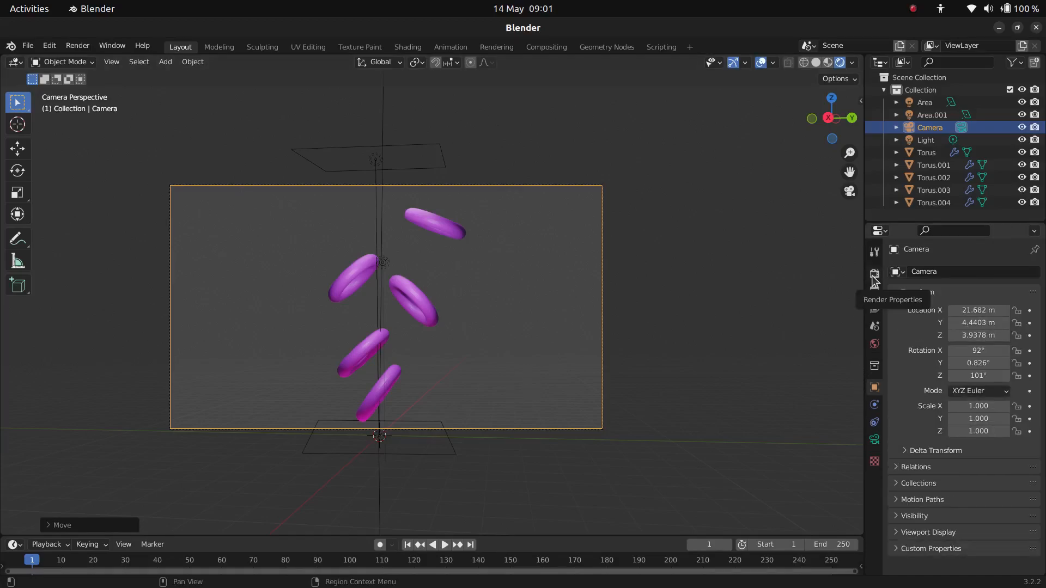
Enable the Transparent film option in Render Properties
{"action": "left_click", "coordinate": [874, 274]}
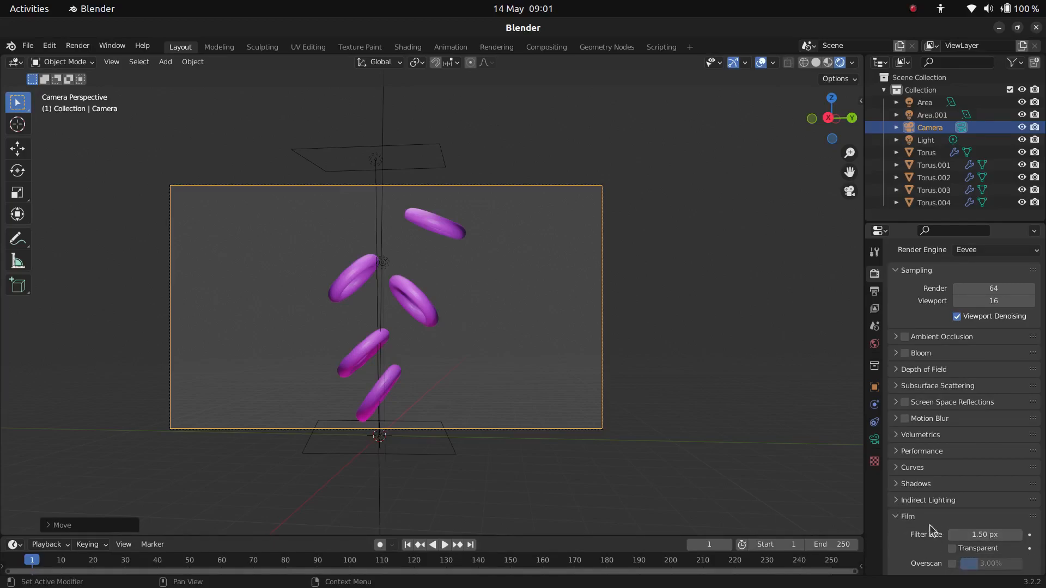
{"action": "left_click", "coordinate": [952, 548]}
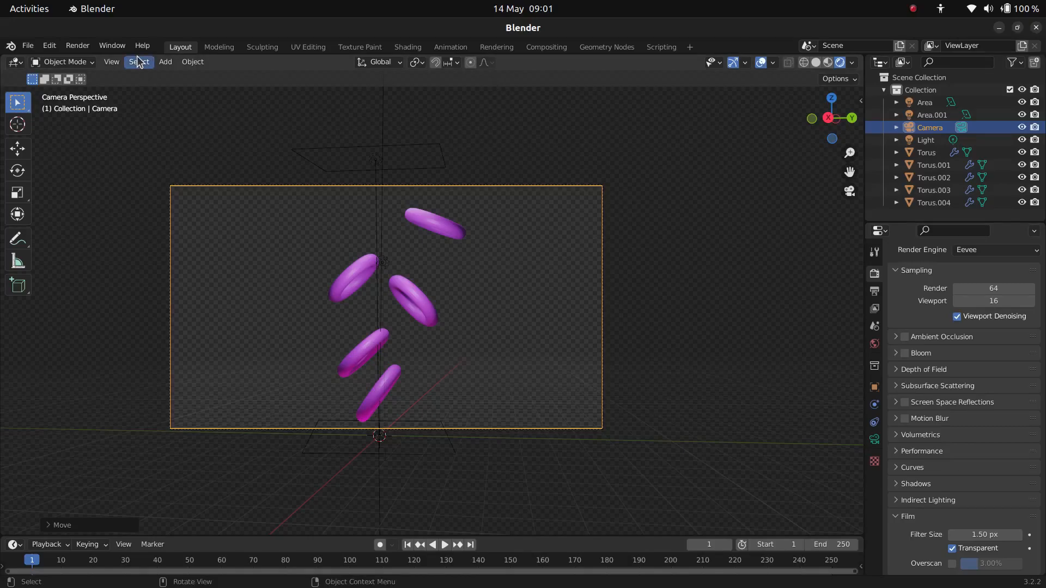
{"action": "left_click", "coordinate": [77, 46]}
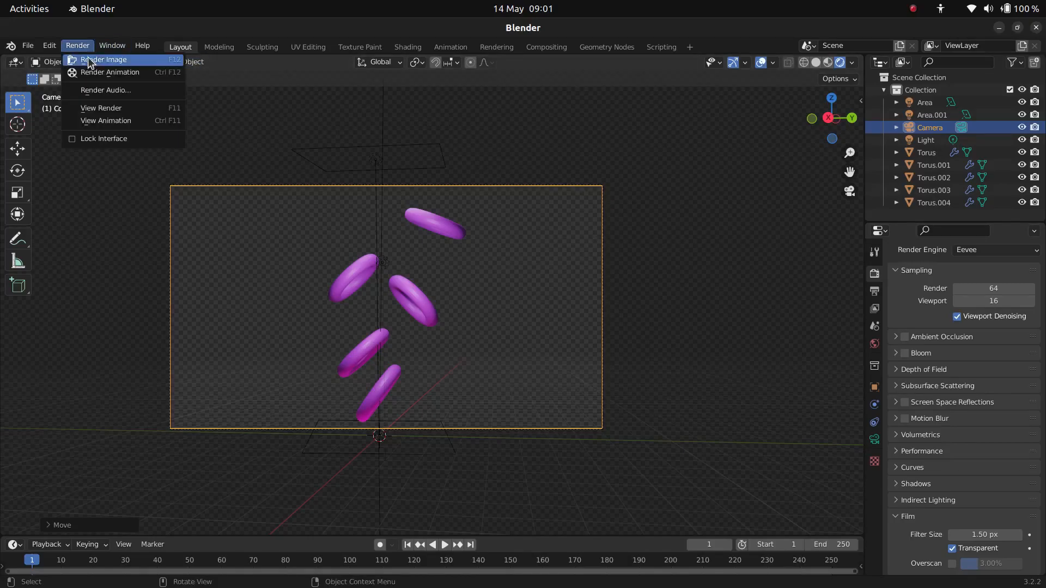
Render the camera view of the five purple rings as a still image
{"action": "left_click", "coordinate": [104, 59]}
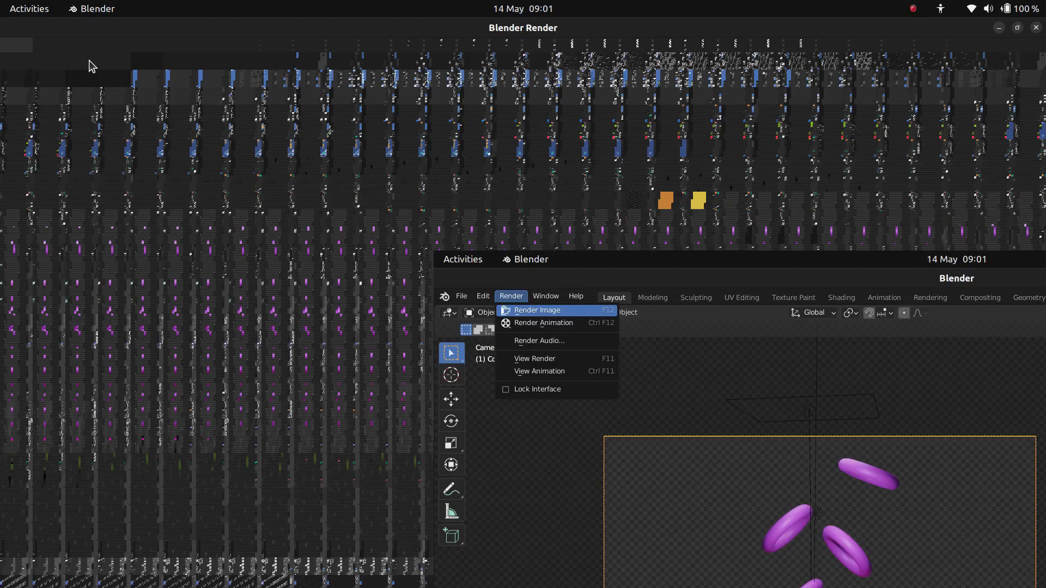
{"action": "left_click", "coordinate": [536, 309]}
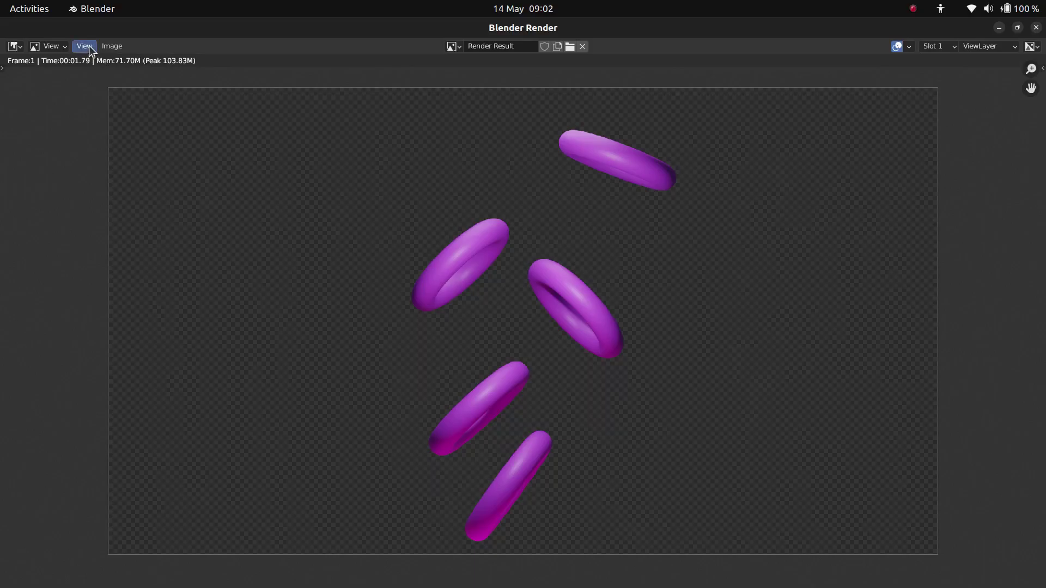
{"action": "left_click", "coordinate": [84, 45]}
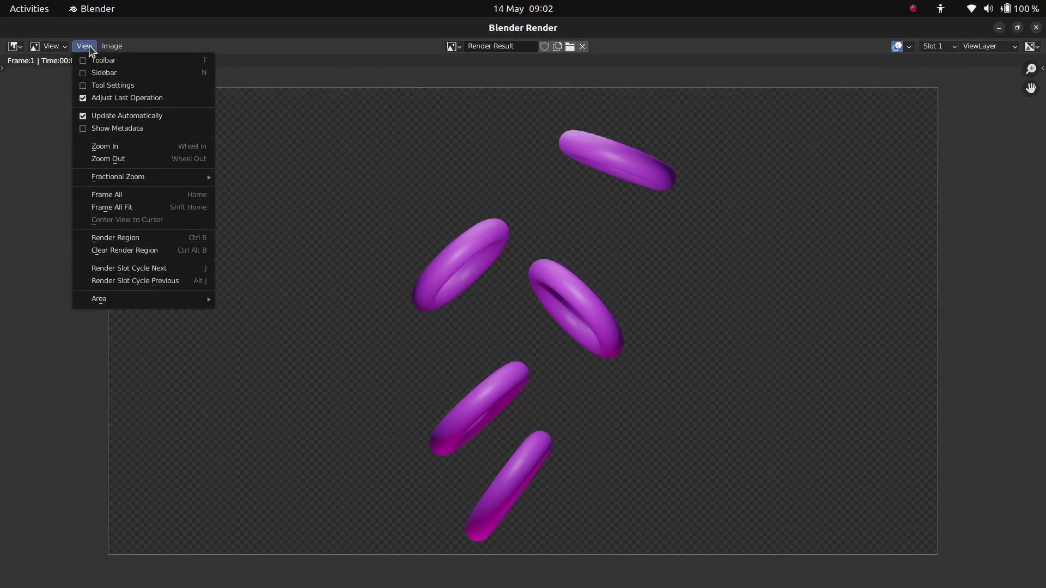
{"action": "left_click", "coordinate": [111, 45]}
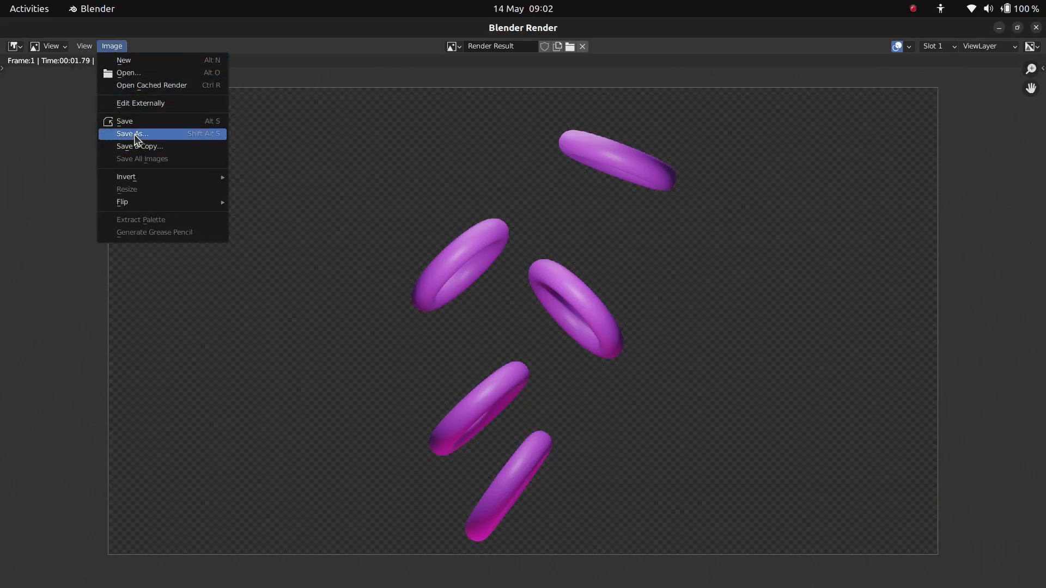
Save the Blender render to the home folder as '3d design.png' in RGBA PNG
{"action": "left_click", "coordinate": [132, 133]}
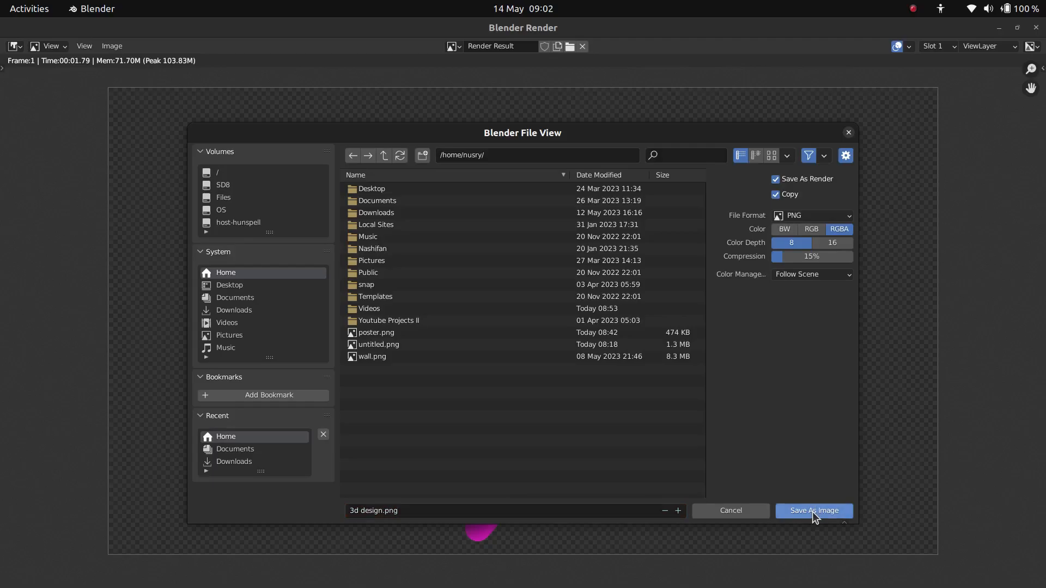
{"action": "mouse_move", "coordinate": [812, 510]}
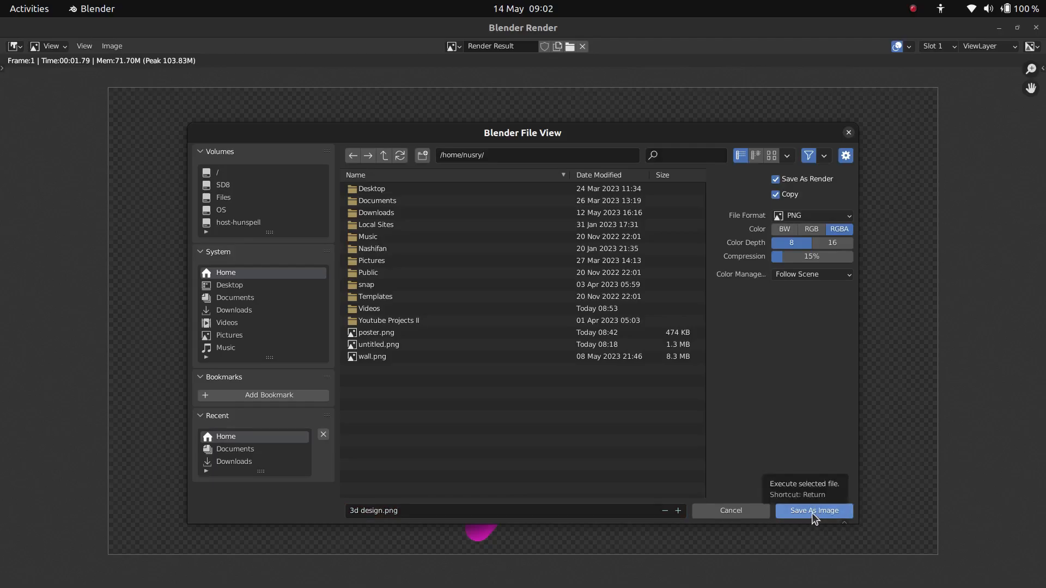
{"action": "left_click", "coordinate": [813, 510]}
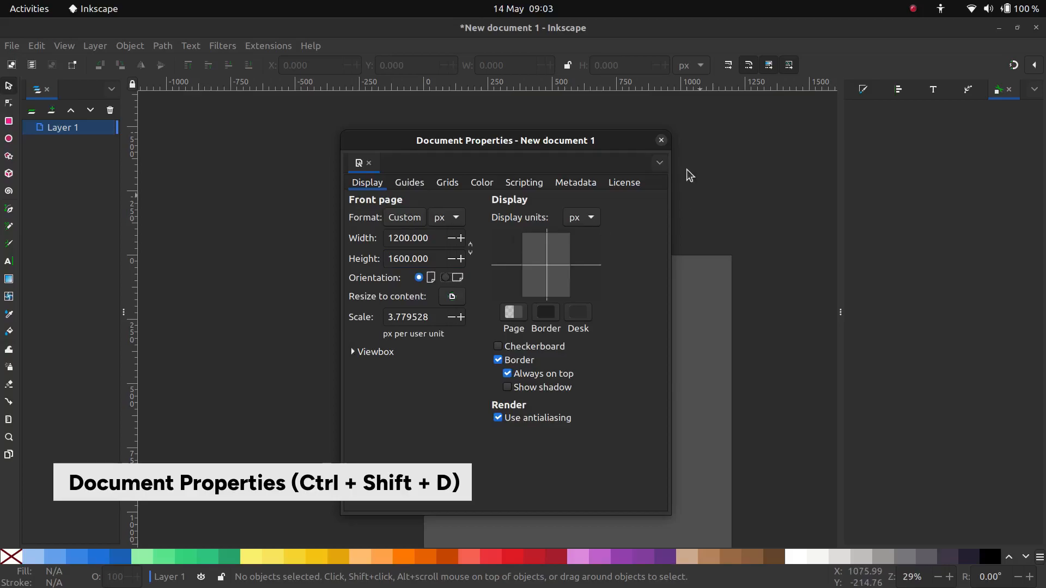
Close Document Properties and lay the imported tori render over a purple page-sized rectangle
{"action": "left_click", "coordinate": [660, 140]}
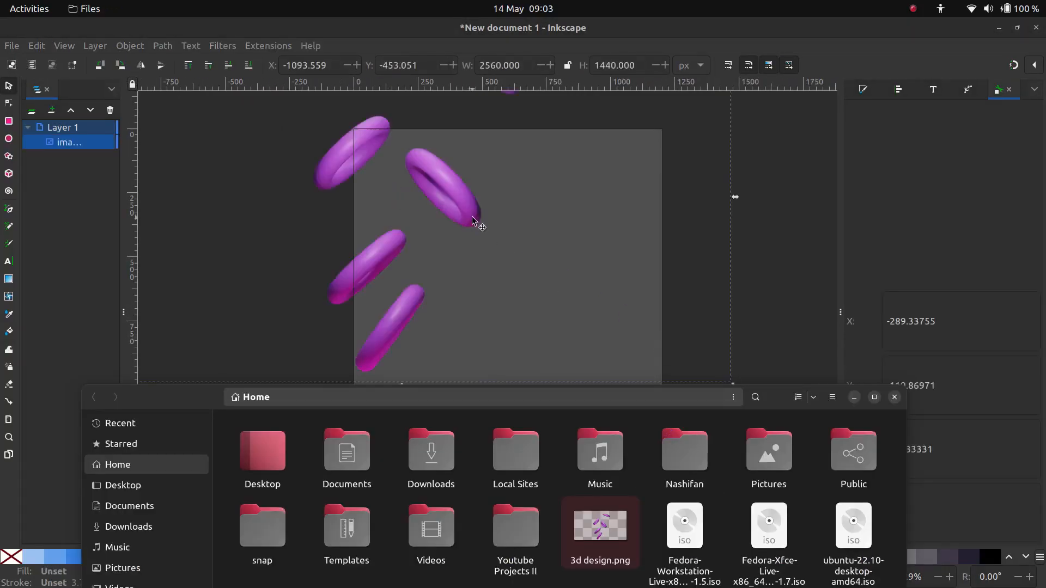
{"action": "left_click", "coordinate": [894, 397]}
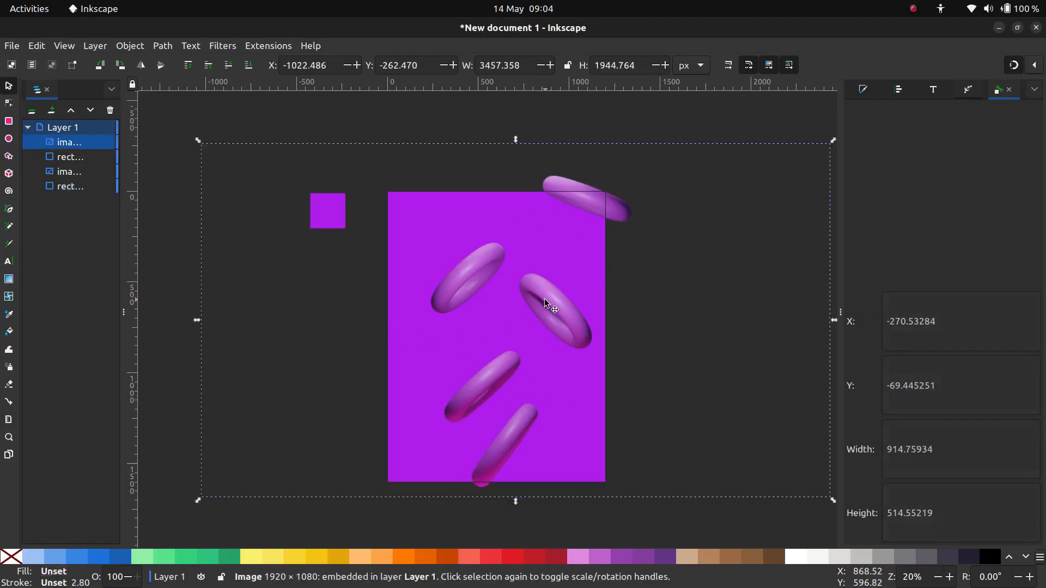
Apply a Color Shift filter to the torus image
{"action": "left_click", "coordinate": [222, 45]}
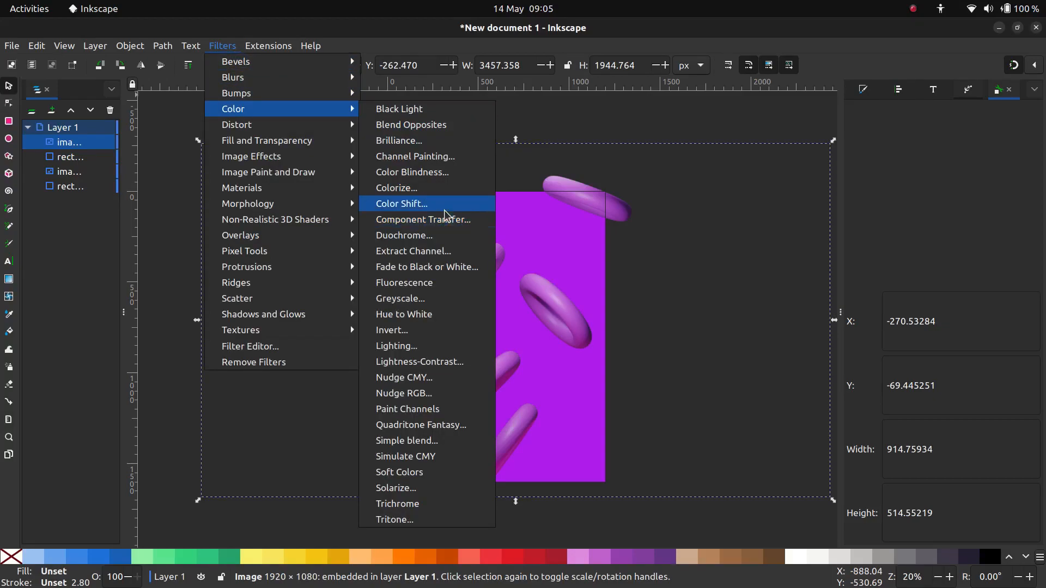
{"action": "left_click", "coordinate": [400, 204]}
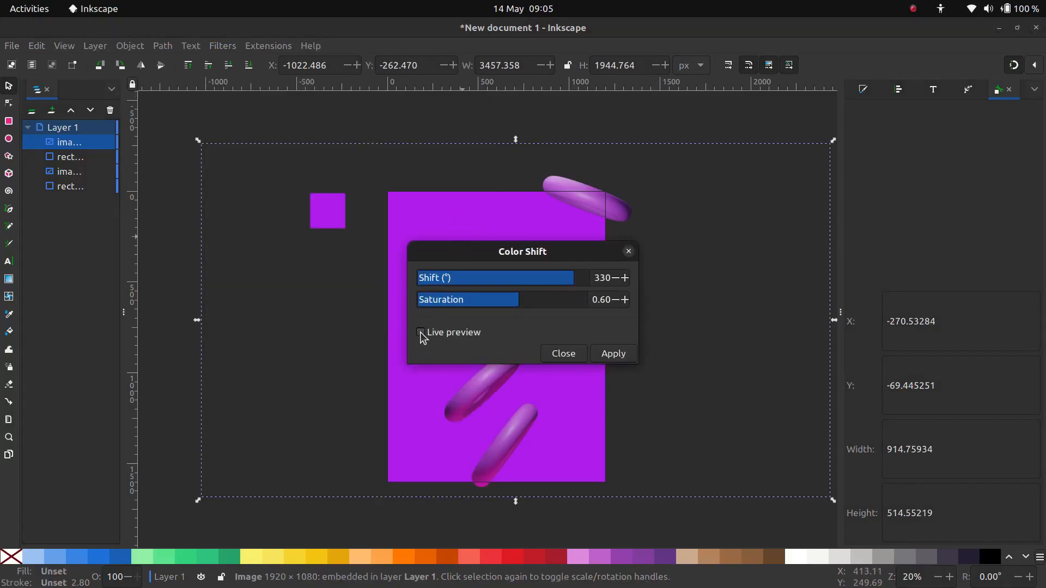
{"action": "left_click", "coordinate": [420, 333]}
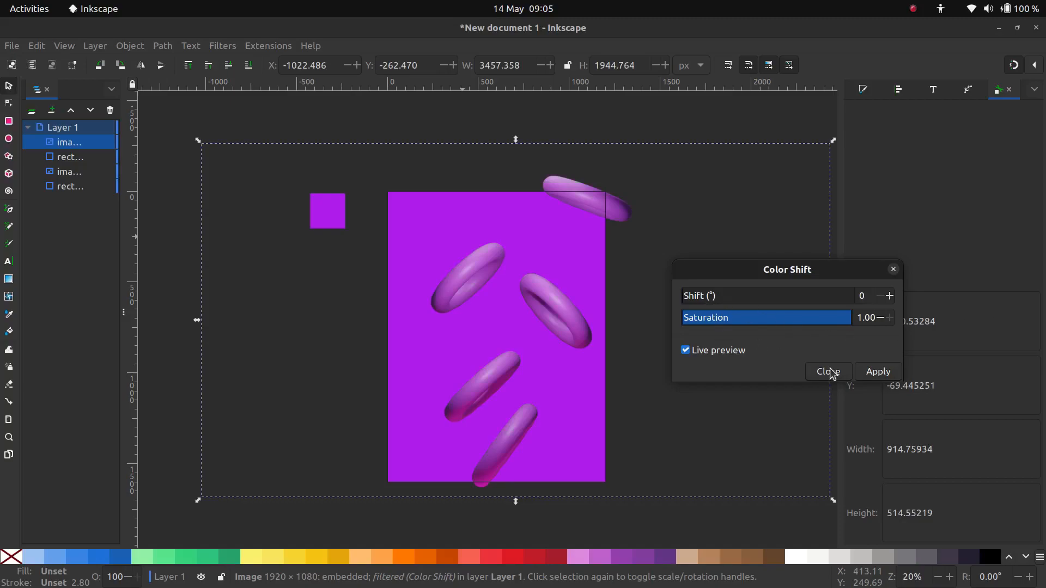
{"action": "left_click", "coordinate": [684, 351]}
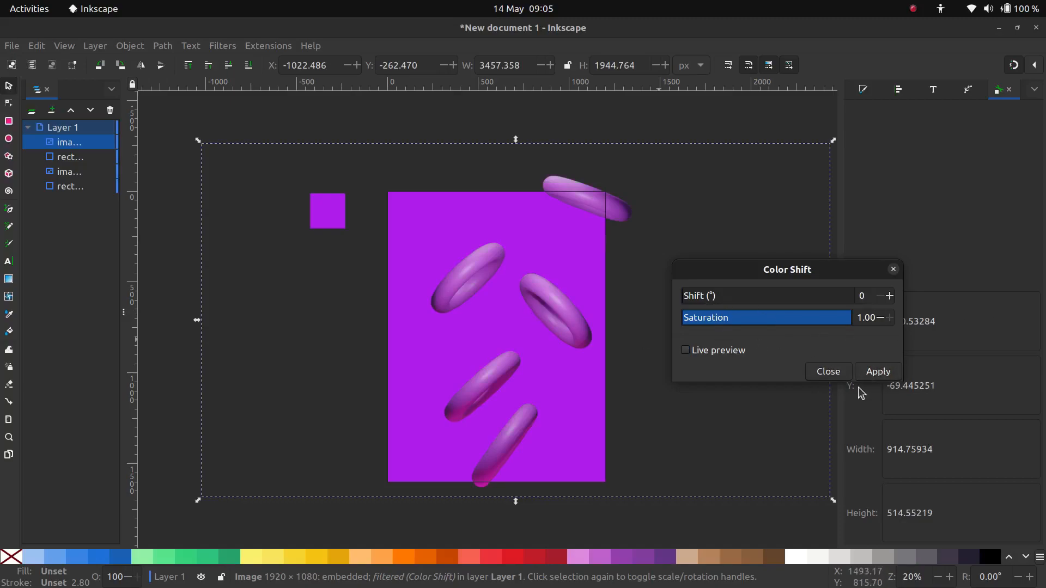
{"action": "left_click", "coordinate": [191, 45]}
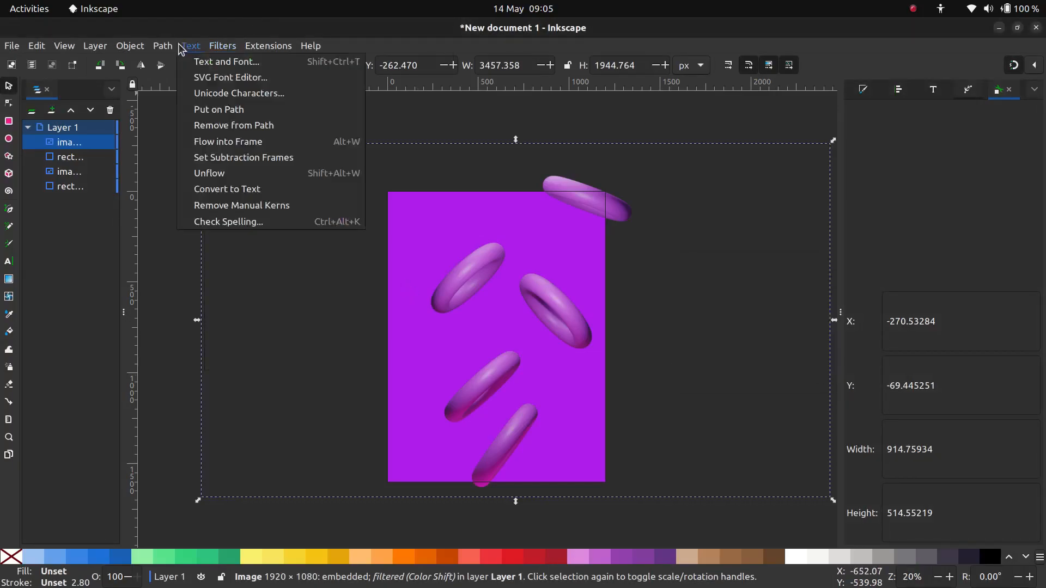
Apply the Lightness-Contrast filter to give the rings deeper, higher-contrast shading
{"action": "left_click", "coordinate": [222, 46]}
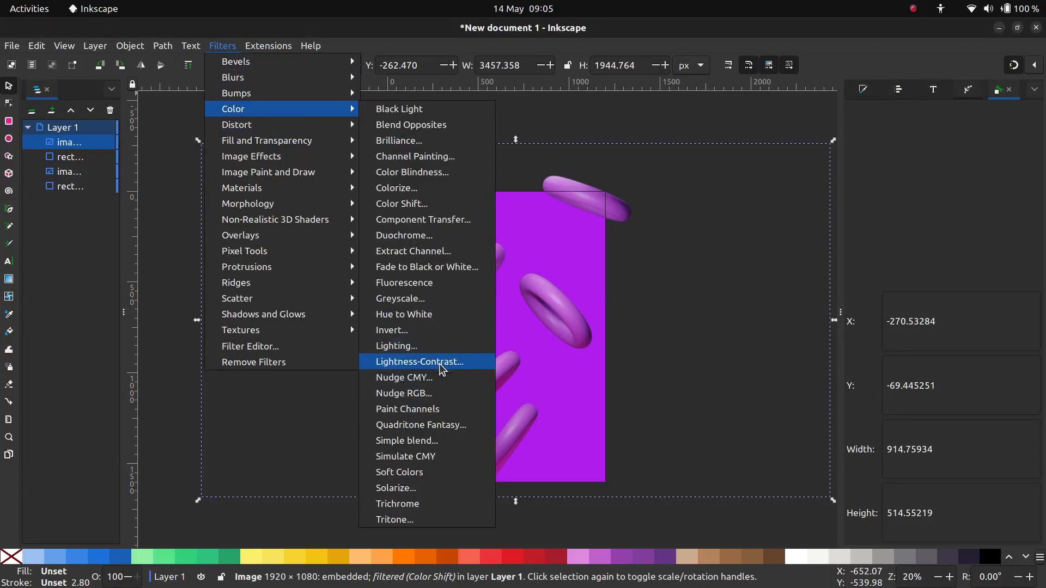
{"action": "left_click", "coordinate": [418, 361]}
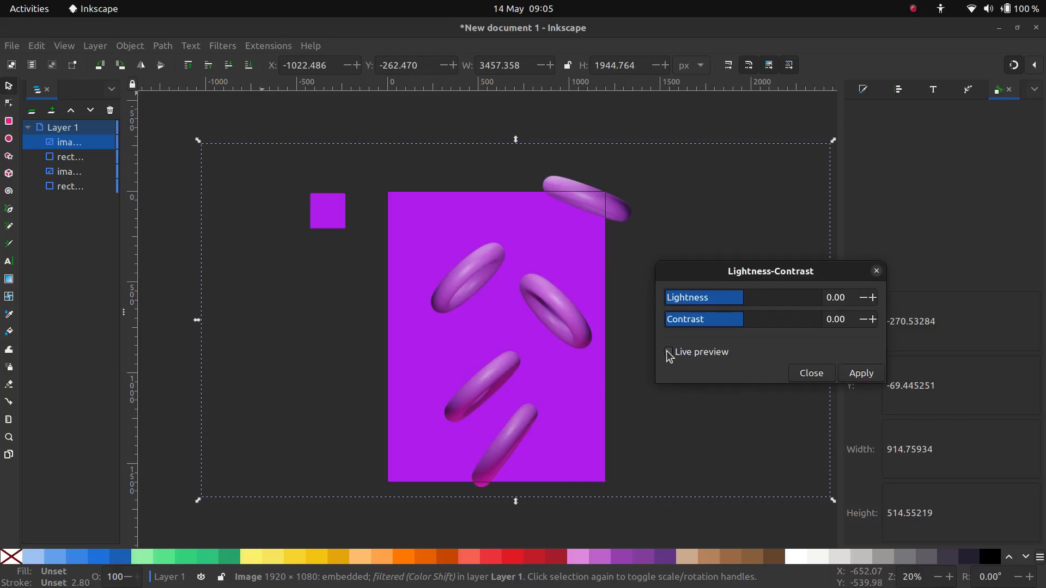
{"action": "left_click", "coordinate": [668, 352]}
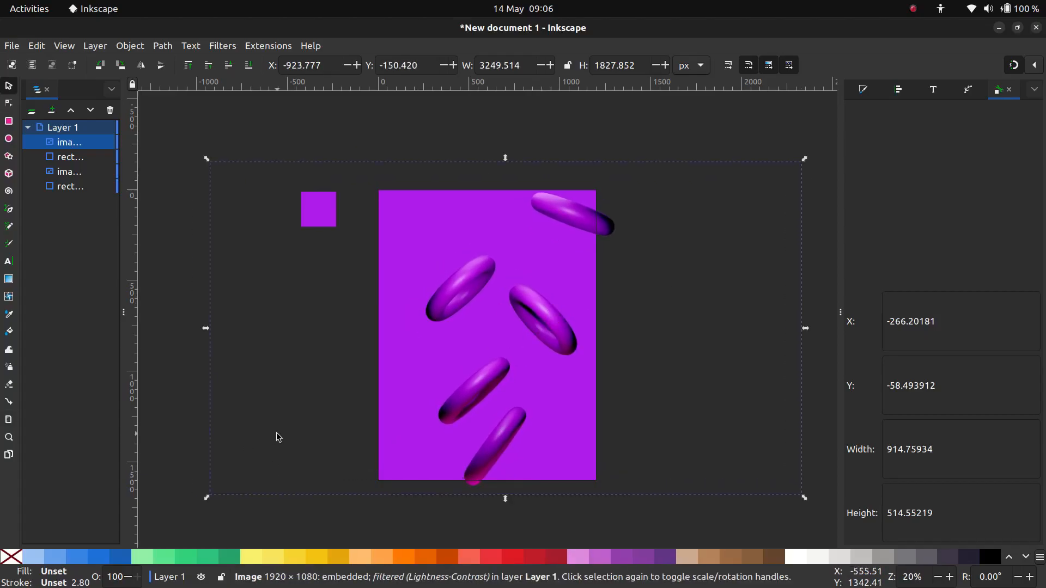
Duplicate the page rectangle and give it a flat white 40 px stroke
{"action": "key", "text": "ctrl+d"}
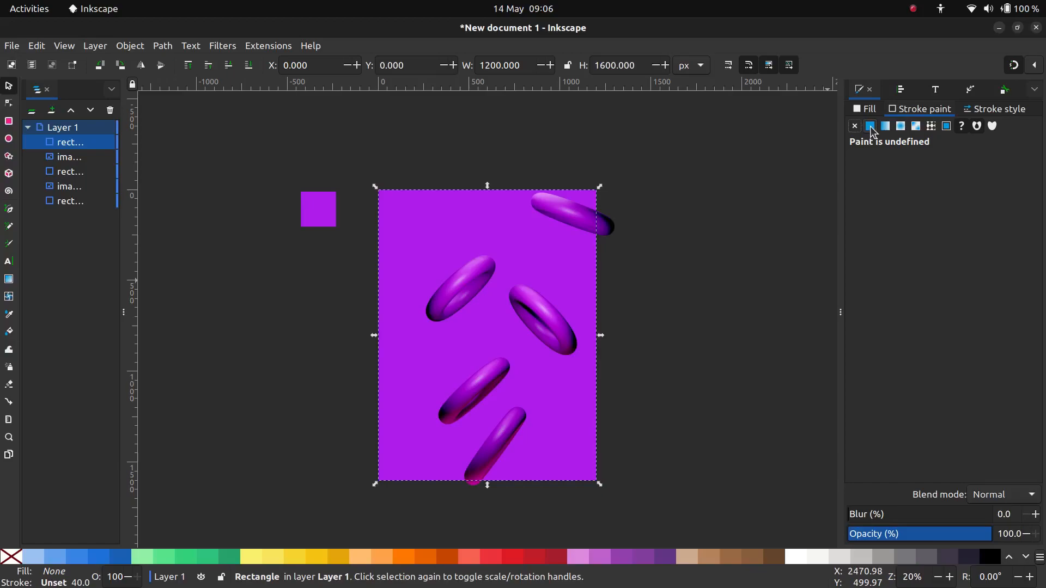
{"action": "left_click", "coordinate": [870, 126]}
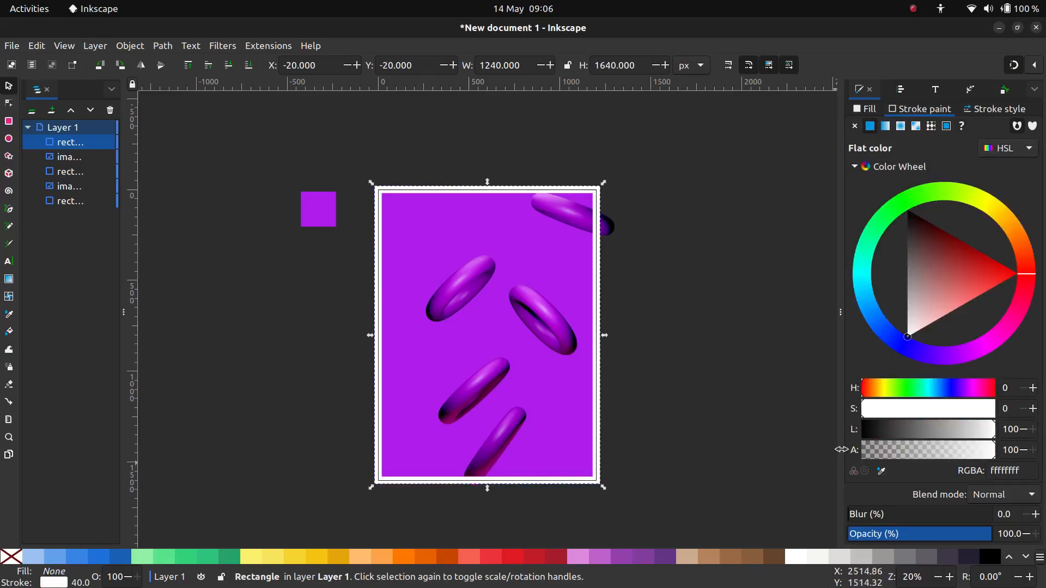
{"action": "left_click", "coordinate": [999, 109]}
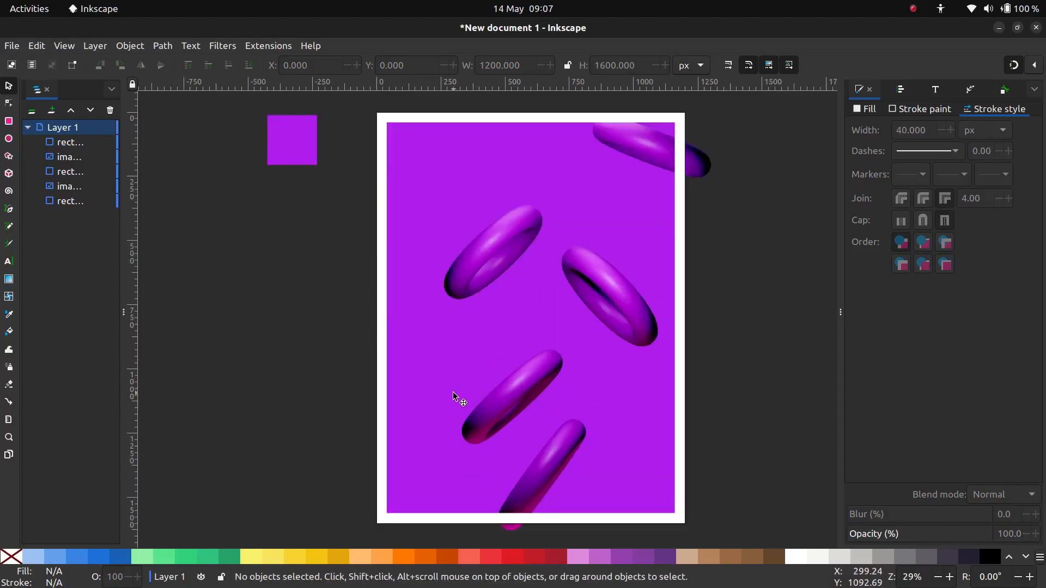
Add white Inter heavy POSTER text vertically along the left edge, beneath the torus image
{"action": "left_click", "coordinate": [9, 261]}
{"action": "type", "text": "INTER"}
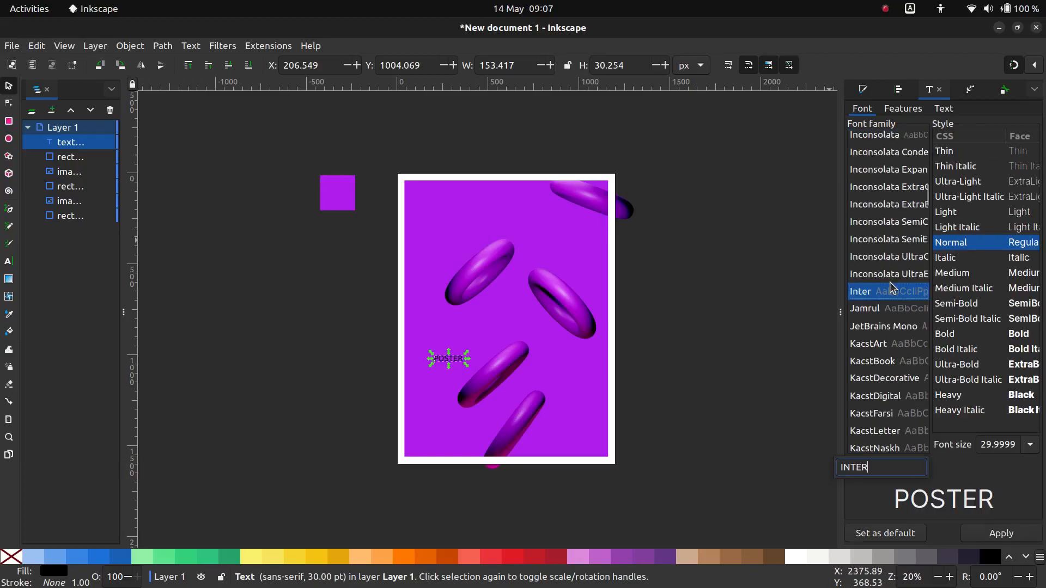
{"action": "left_click", "coordinate": [861, 291]}
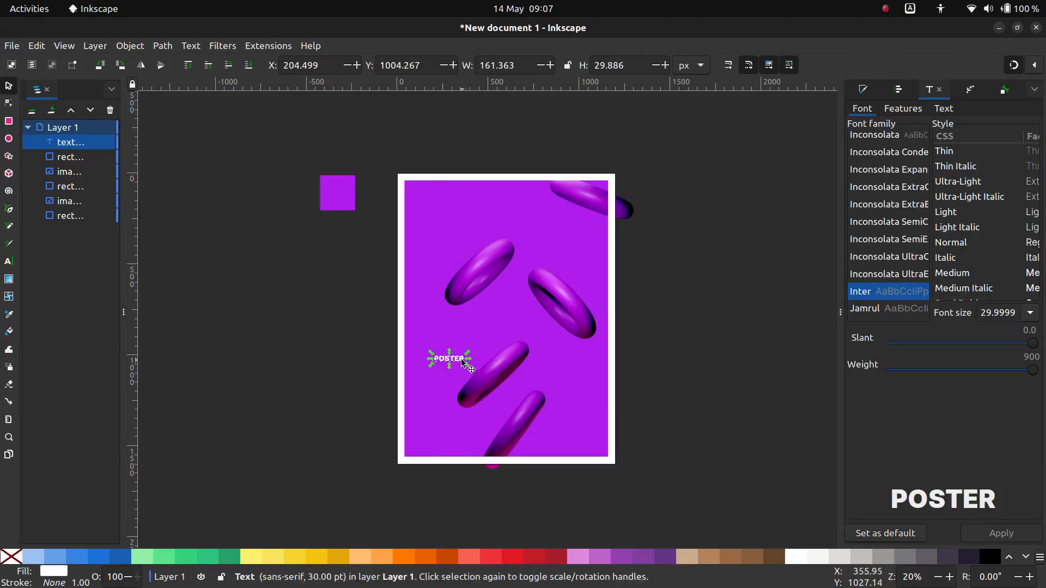
{"action": "mouse_move", "coordinate": [472, 372]}
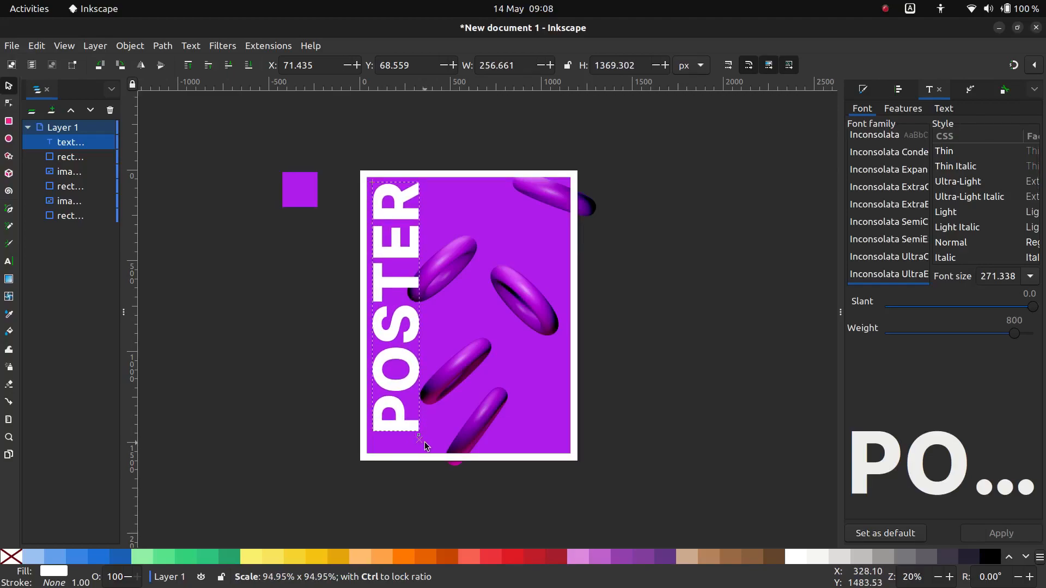
{"action": "left_click", "coordinate": [397, 310]}
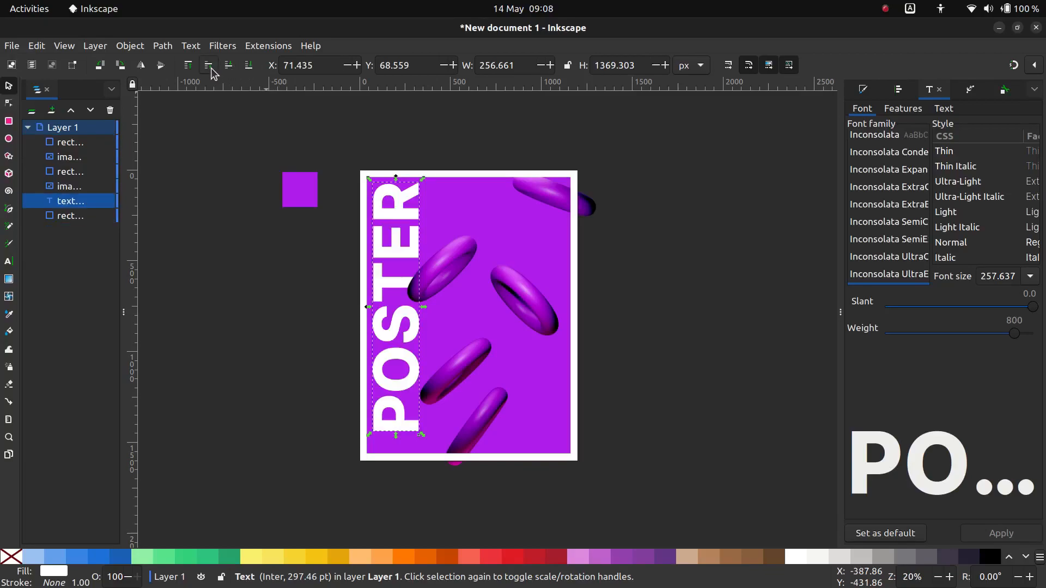
{"action": "mouse_move", "coordinate": [590, 452]}
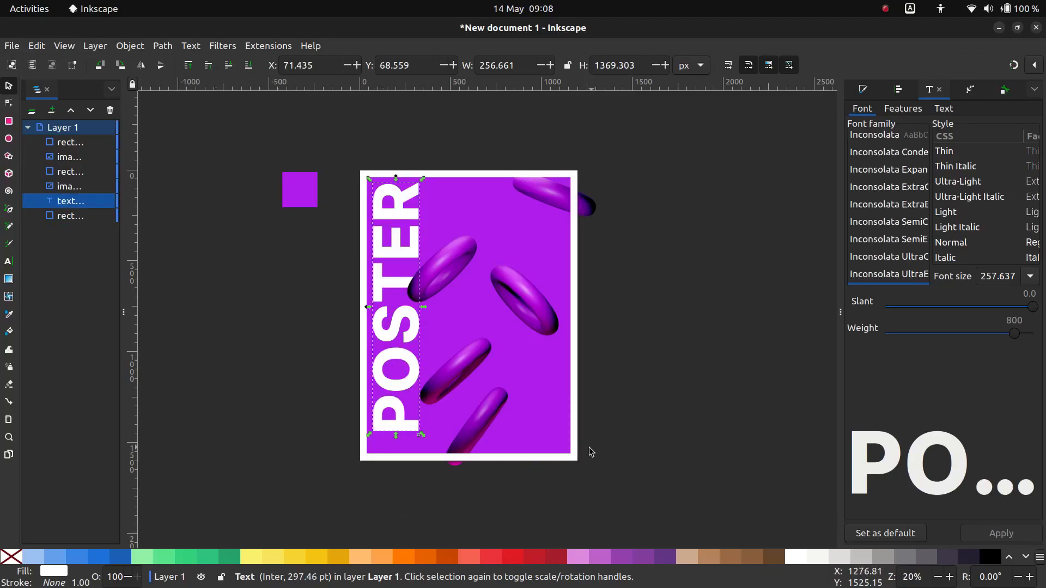
Duplicate the POSTER text, blur the copy about 23% and tint it pale pink
{"action": "left_click", "coordinate": [863, 89]}
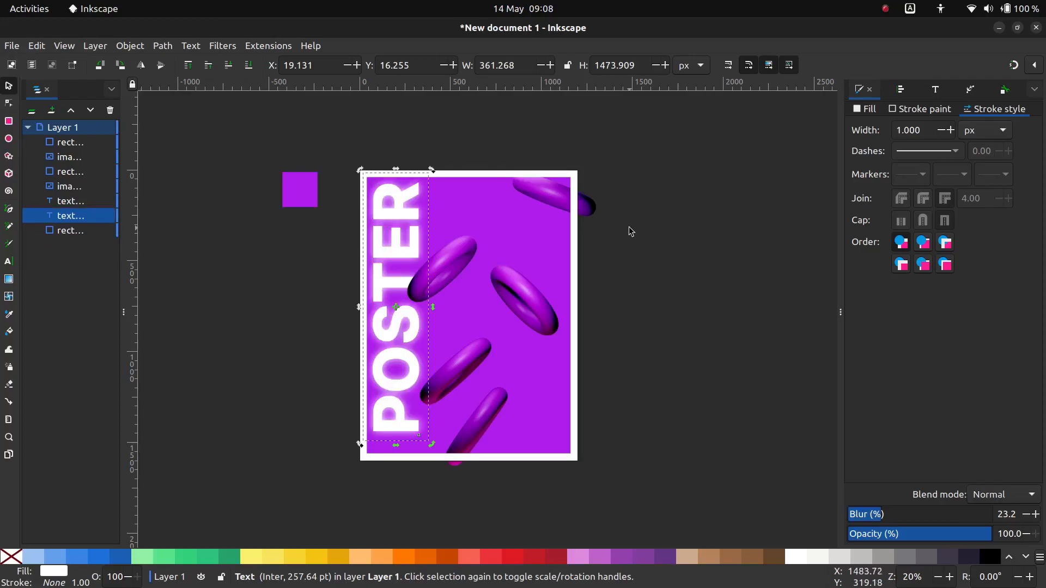
{"action": "left_click", "coordinate": [868, 109]}
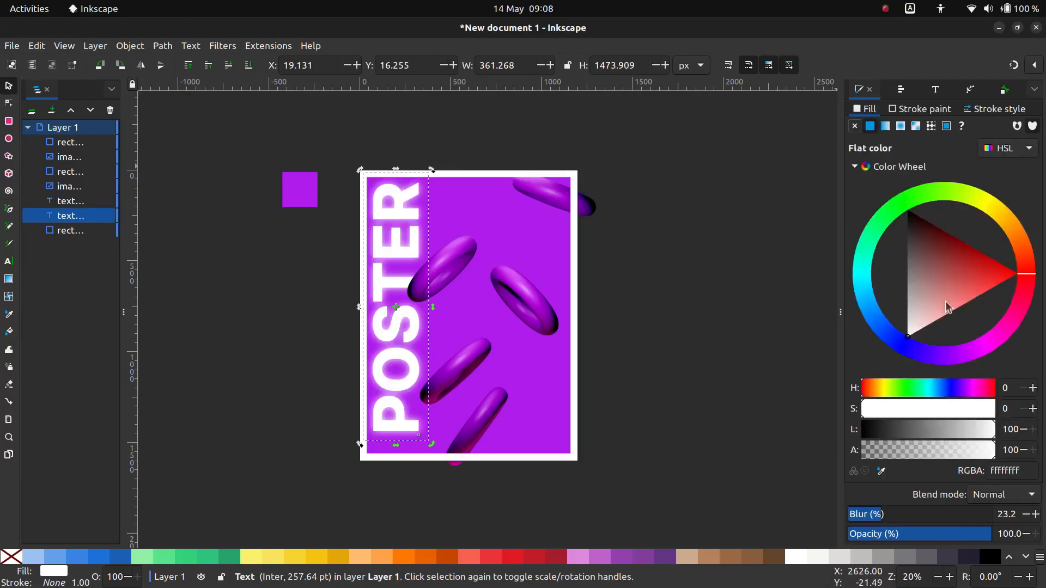
{"action": "mouse_move", "coordinate": [948, 360]}
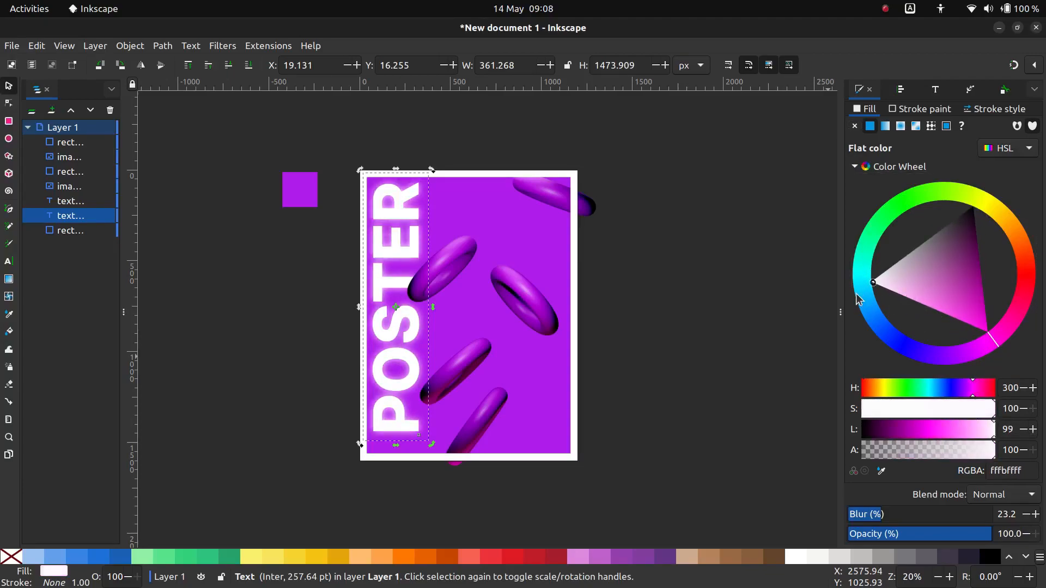
{"action": "left_click", "coordinate": [899, 298]}
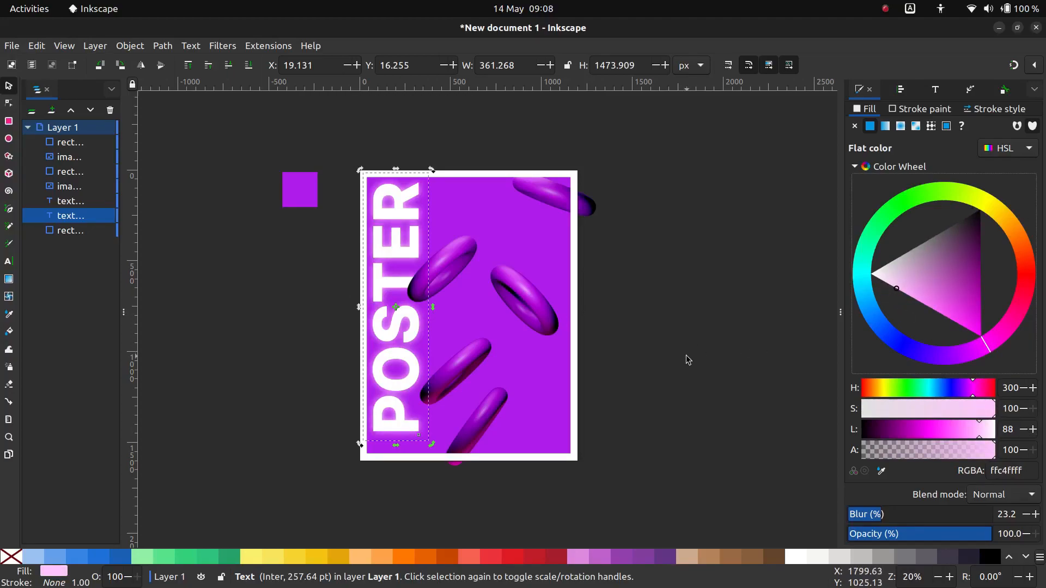
{"action": "left_click", "coordinate": [612, 324]}
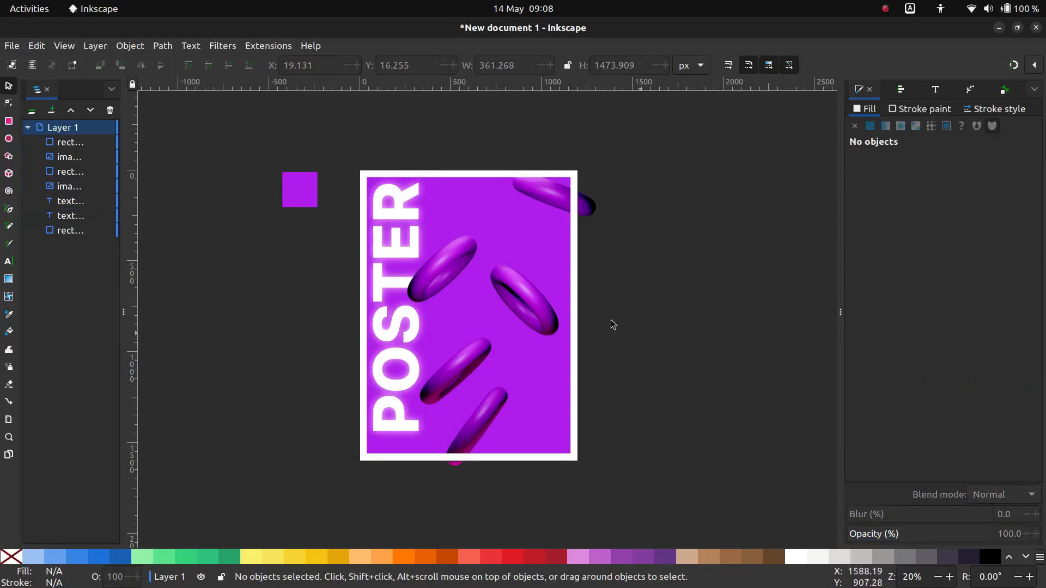
Duplicate the POSTER text and edit the copies to read DOPE and SICK
{"action": "left_click", "coordinate": [397, 267]}
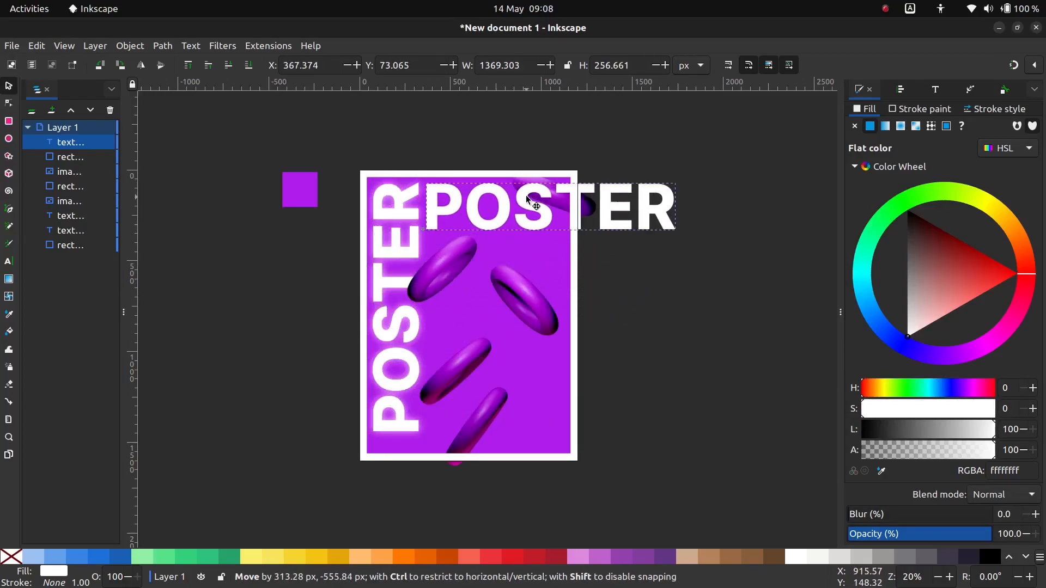
{"action": "double_click", "coordinate": [527, 207]}
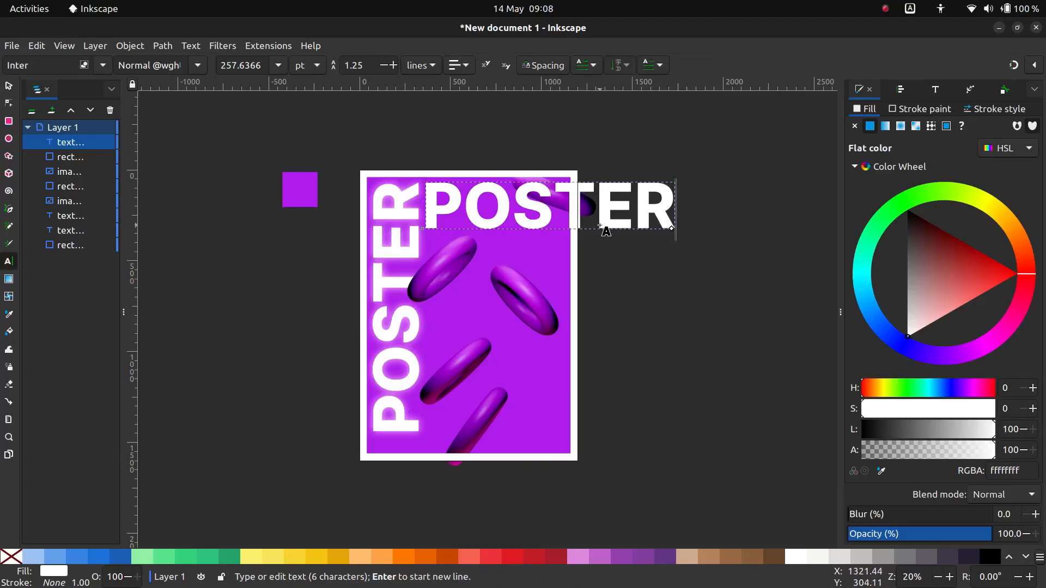
{"action": "type", "text": "S"}
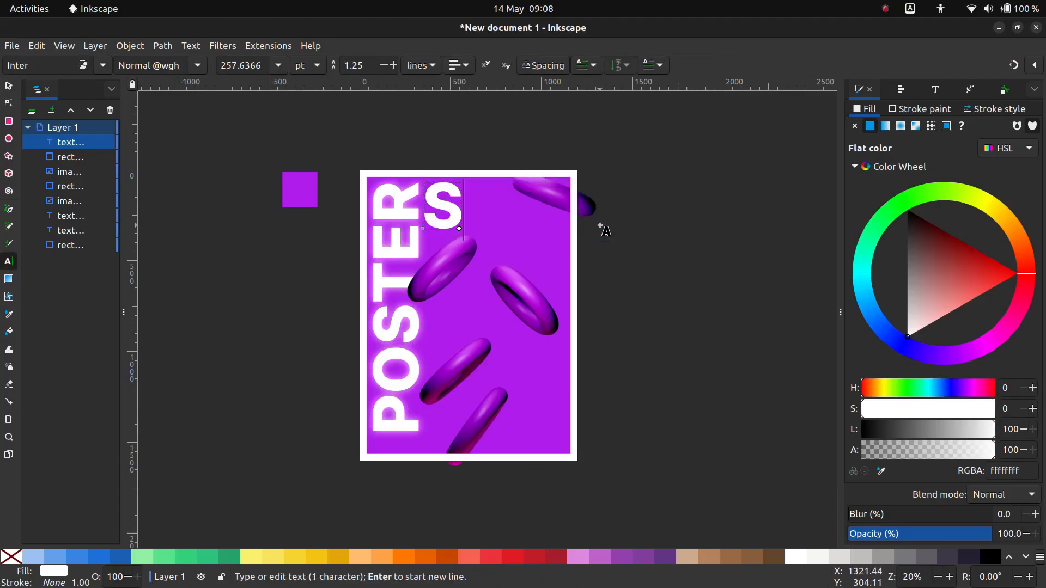
{"action": "type", "text": "DOPE"}
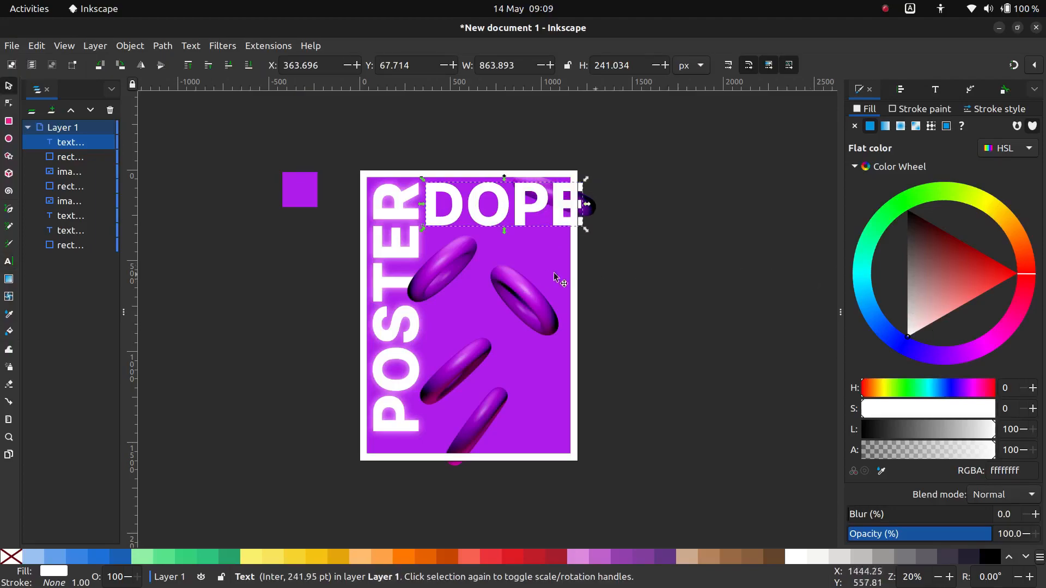
Color the words a slightly lighter purple sampled from the poster and arrange the stack
{"action": "left_click", "coordinate": [9, 314]}
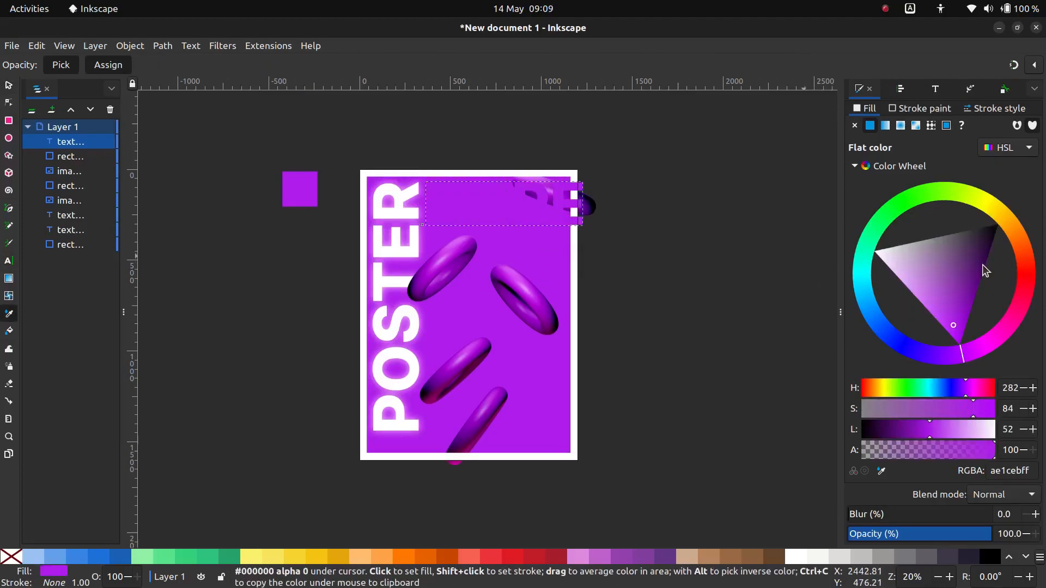
{"action": "left_click", "coordinate": [934, 314]}
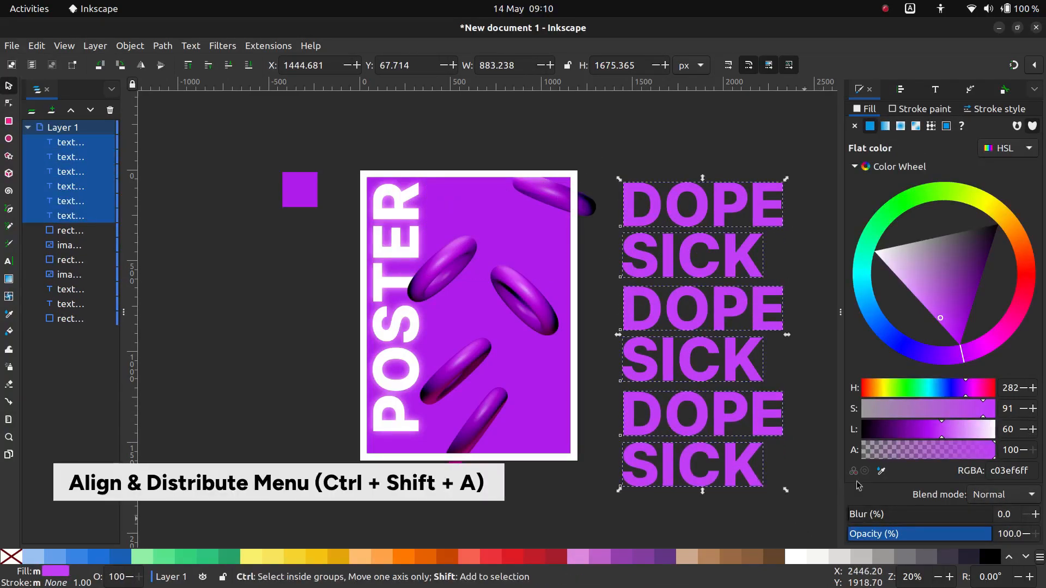
{"action": "key", "text": "ctrl+shift+a"}
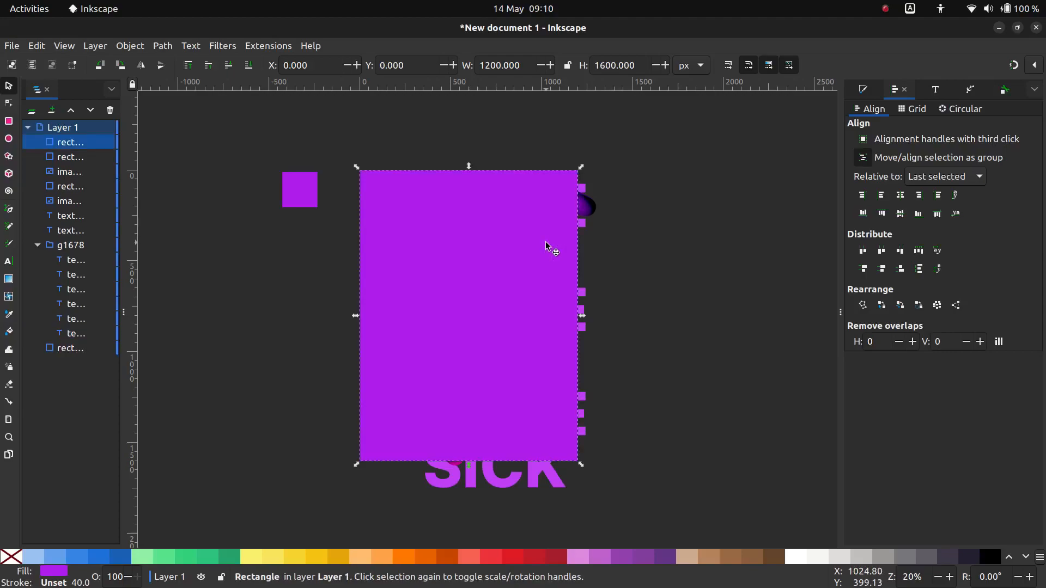
{"action": "mouse_move", "coordinate": [551, 493]}
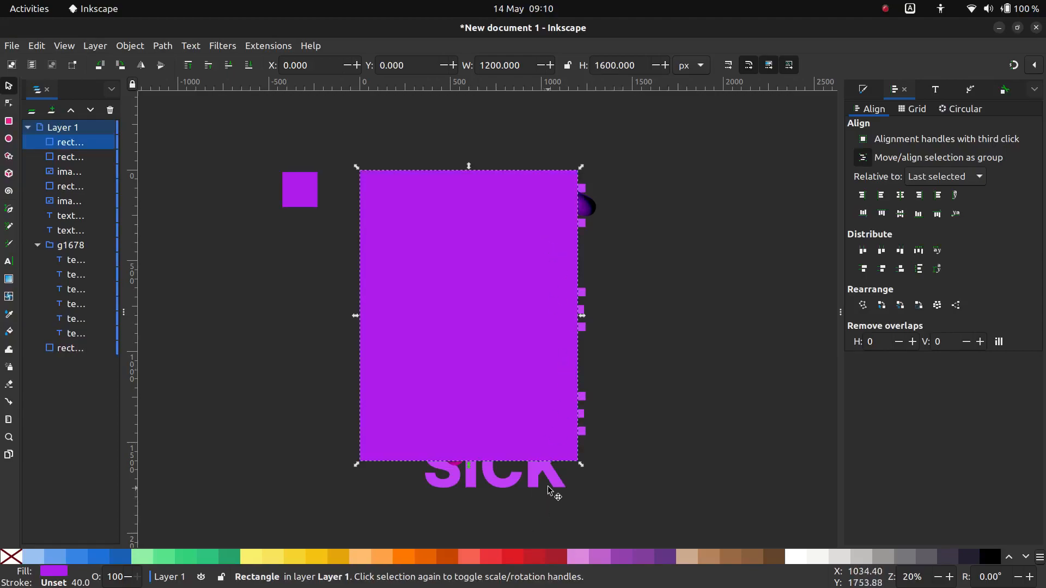
Clip the DOPE/SICK word group to the duplicated page rectangle, then deselect
{"action": "right_click", "coordinate": [550, 490]}
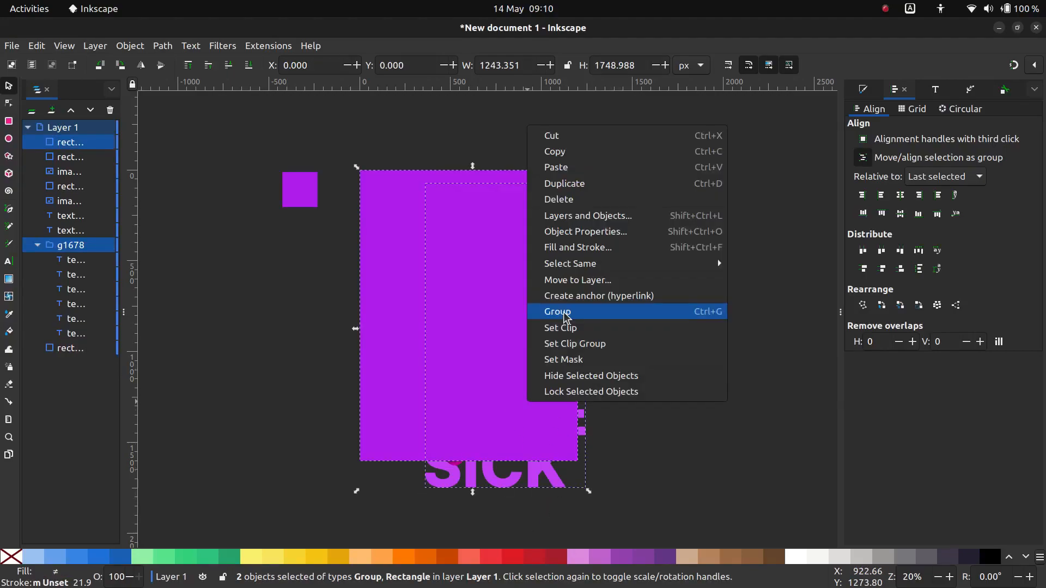
{"action": "left_click", "coordinate": [556, 311]}
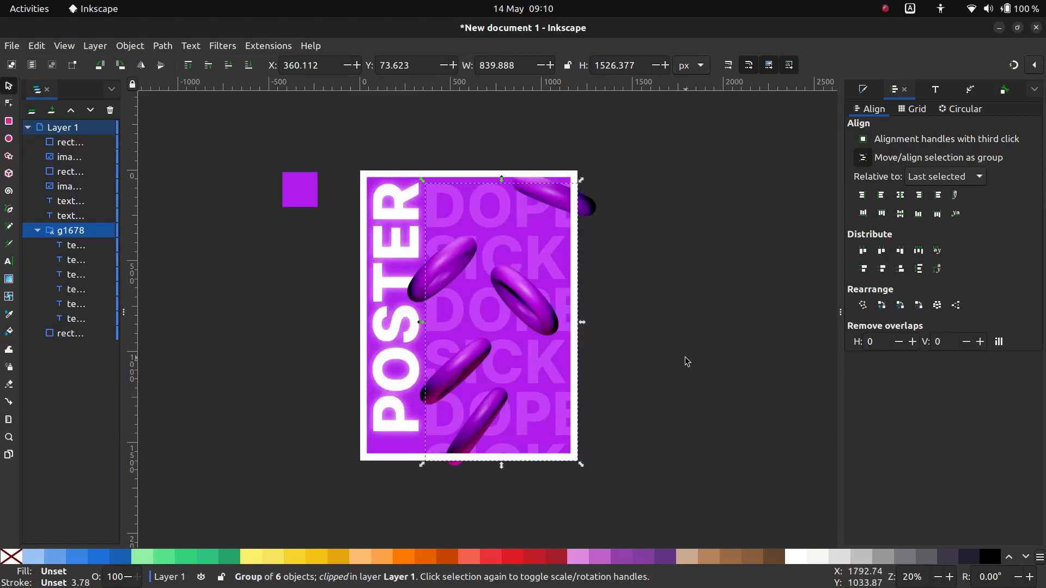
{"action": "left_click", "coordinate": [701, 410]}
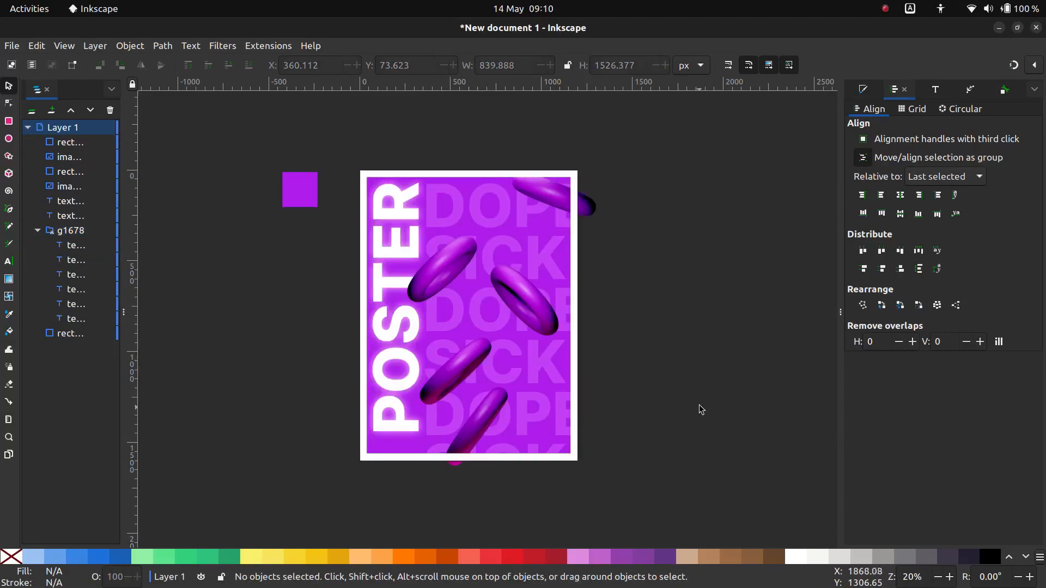
{"action": "mouse_move", "coordinate": [517, 427]}
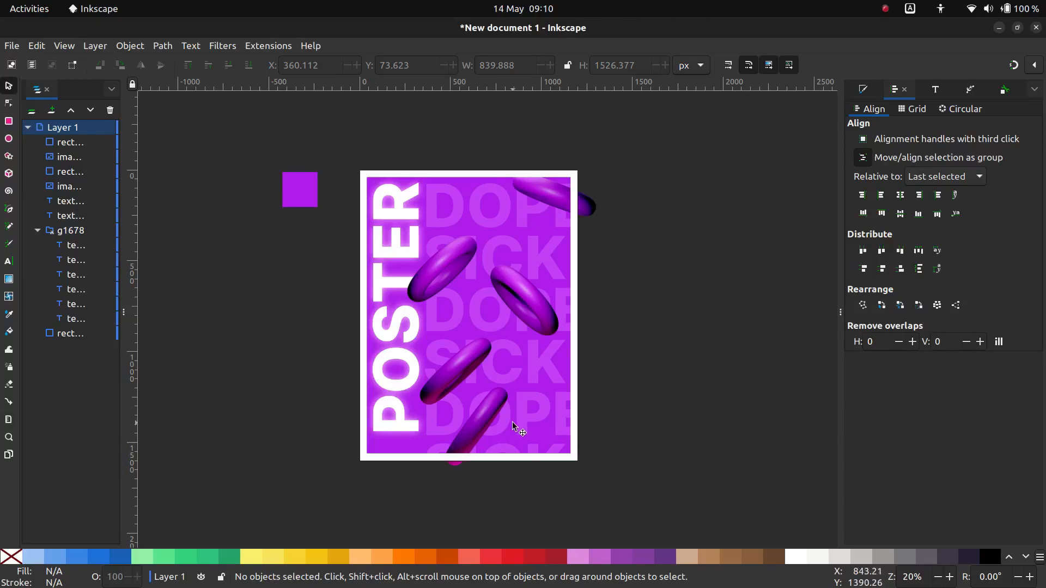
Place a small white credit text line near the poster's bottom-left corner
{"action": "left_click", "coordinate": [413, 441]}
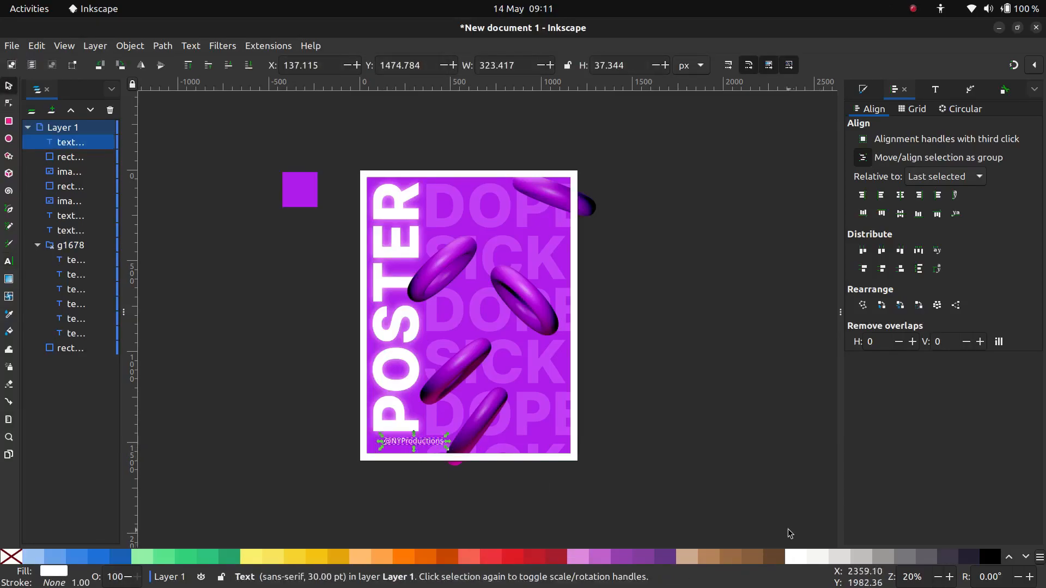